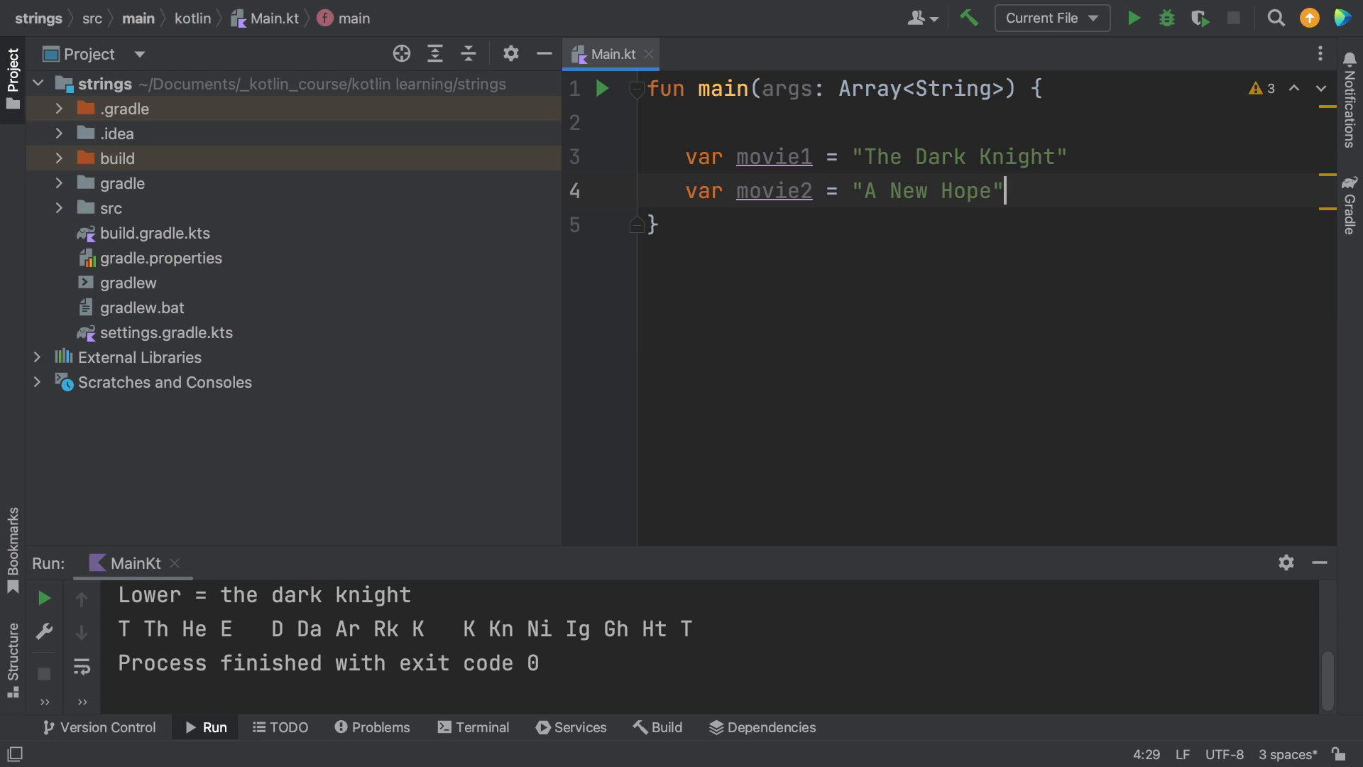
Step: Add println("The movie is called $movie1") and the matching movie2 line, then run Main.kt
{"action": "type", "text": "println(\"The movie is called $movie1\")"}
{"action": "type", "text": "val"}
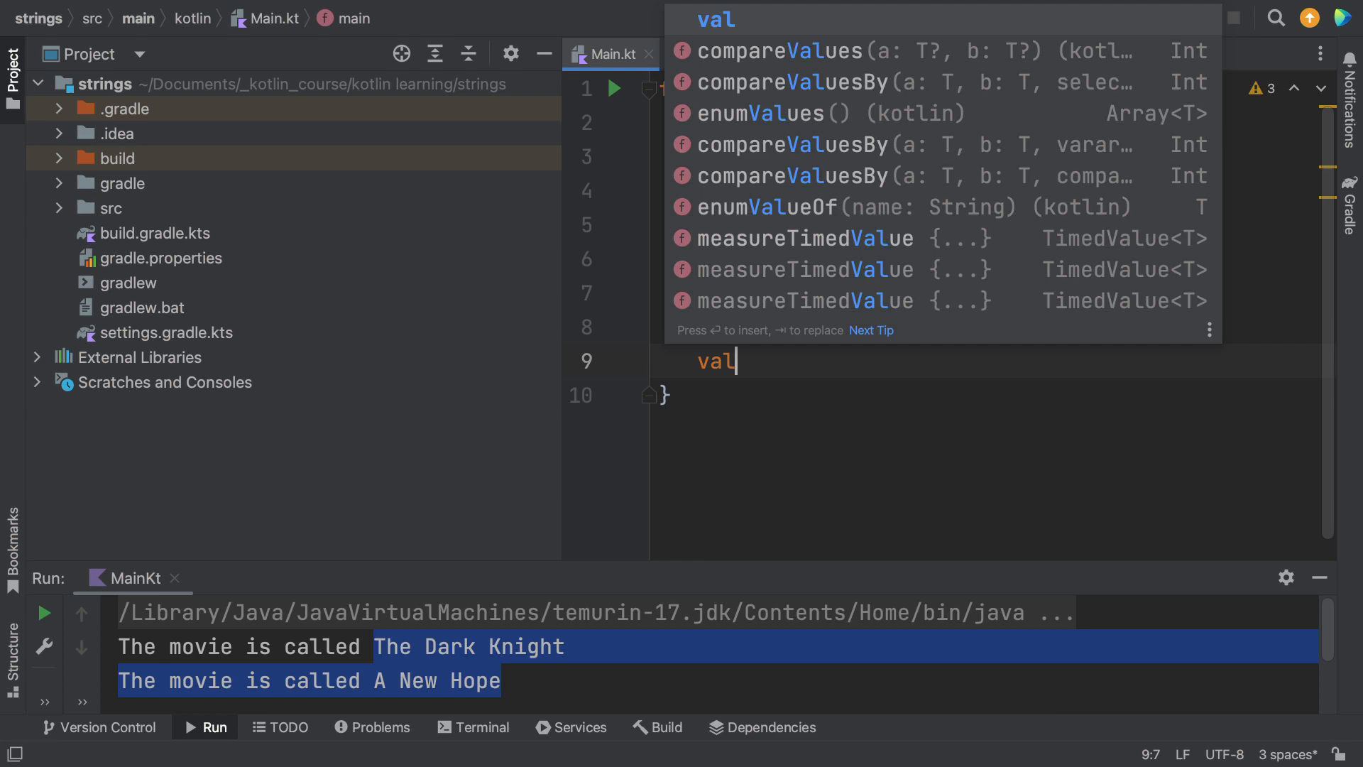
Step: Declare val upperCaseName1 = movie1.uppercase(), print it in the template, and run to show THE DARK KNIGHT
{"action": "type", "text": "upperCase"}
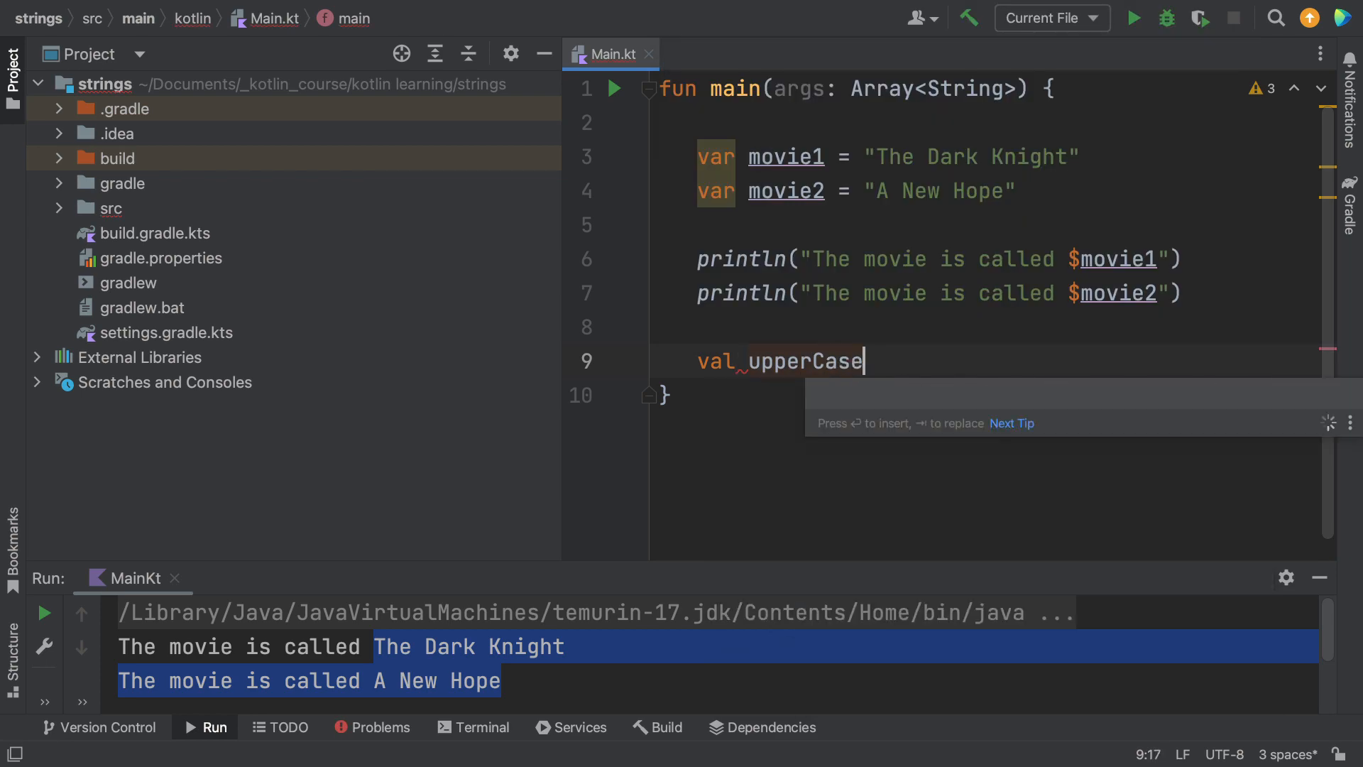
{"action": "type", "text": "Name"}
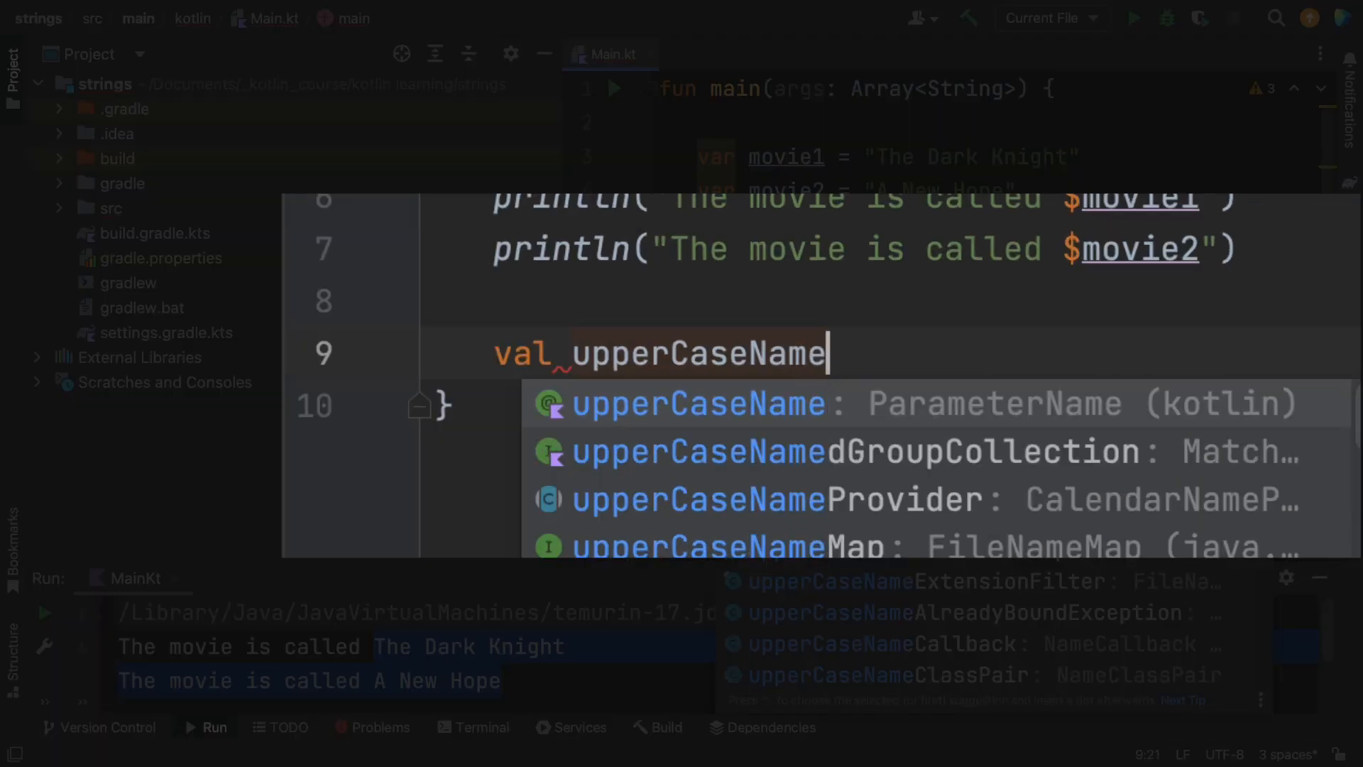
{"action": "type", "text": "1 = movie1.uppercase("}
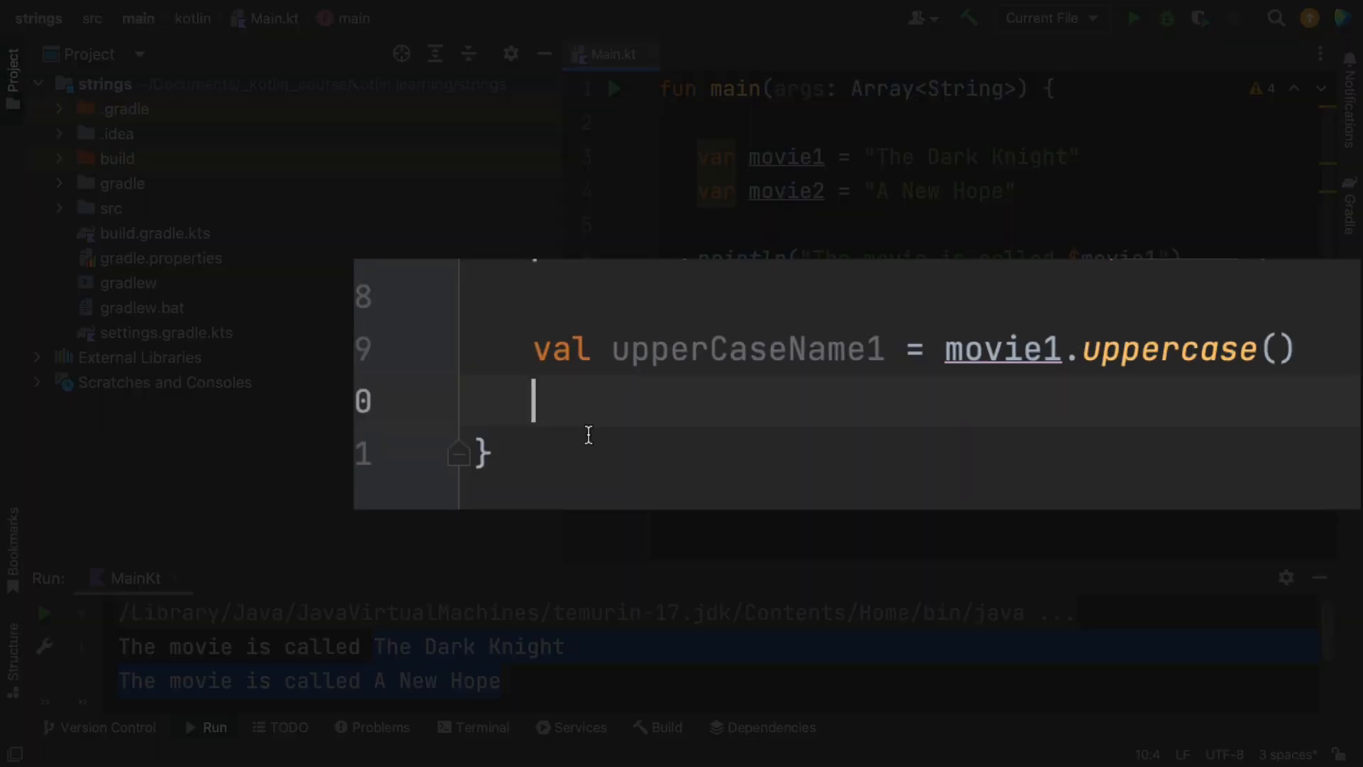
{"action": "type", "text": "println(\"The movie is called $movie1\")"}
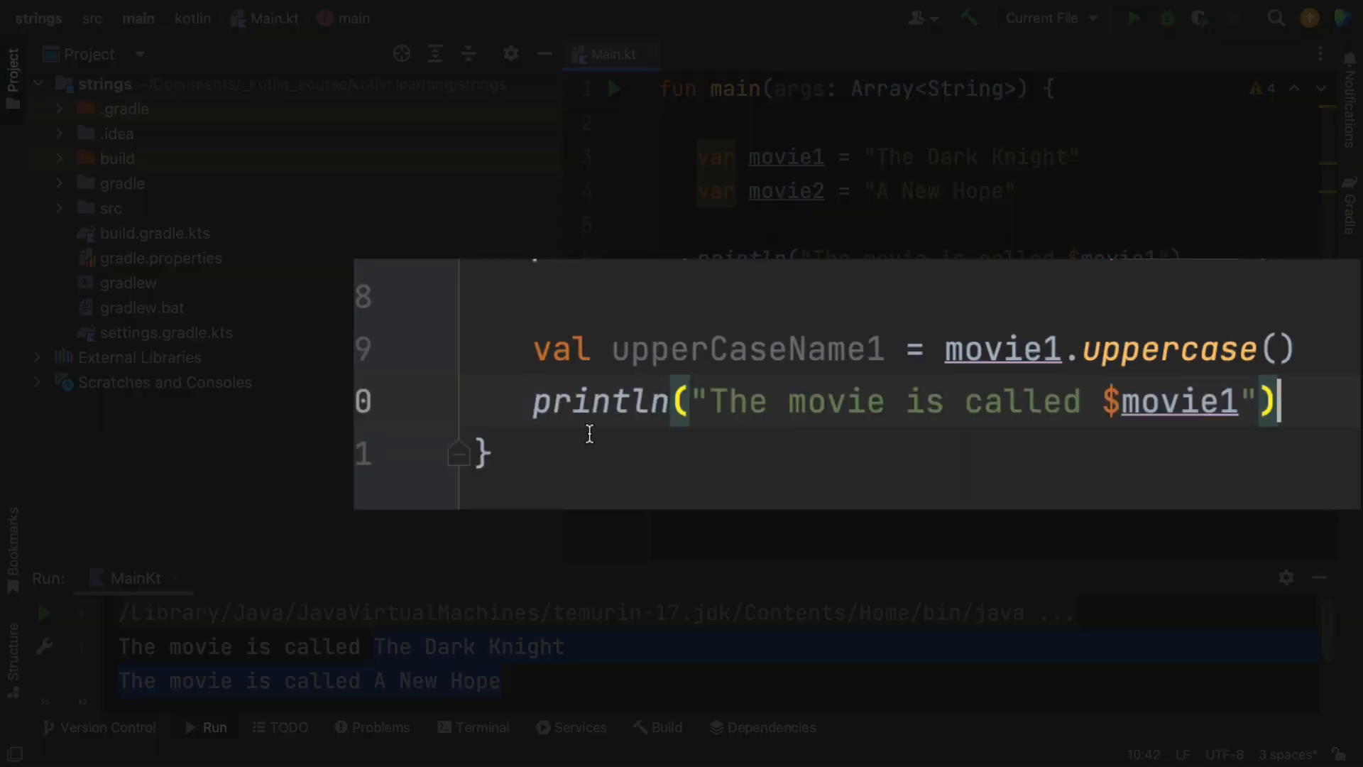
{"action": "key", "text": "Backspace"}
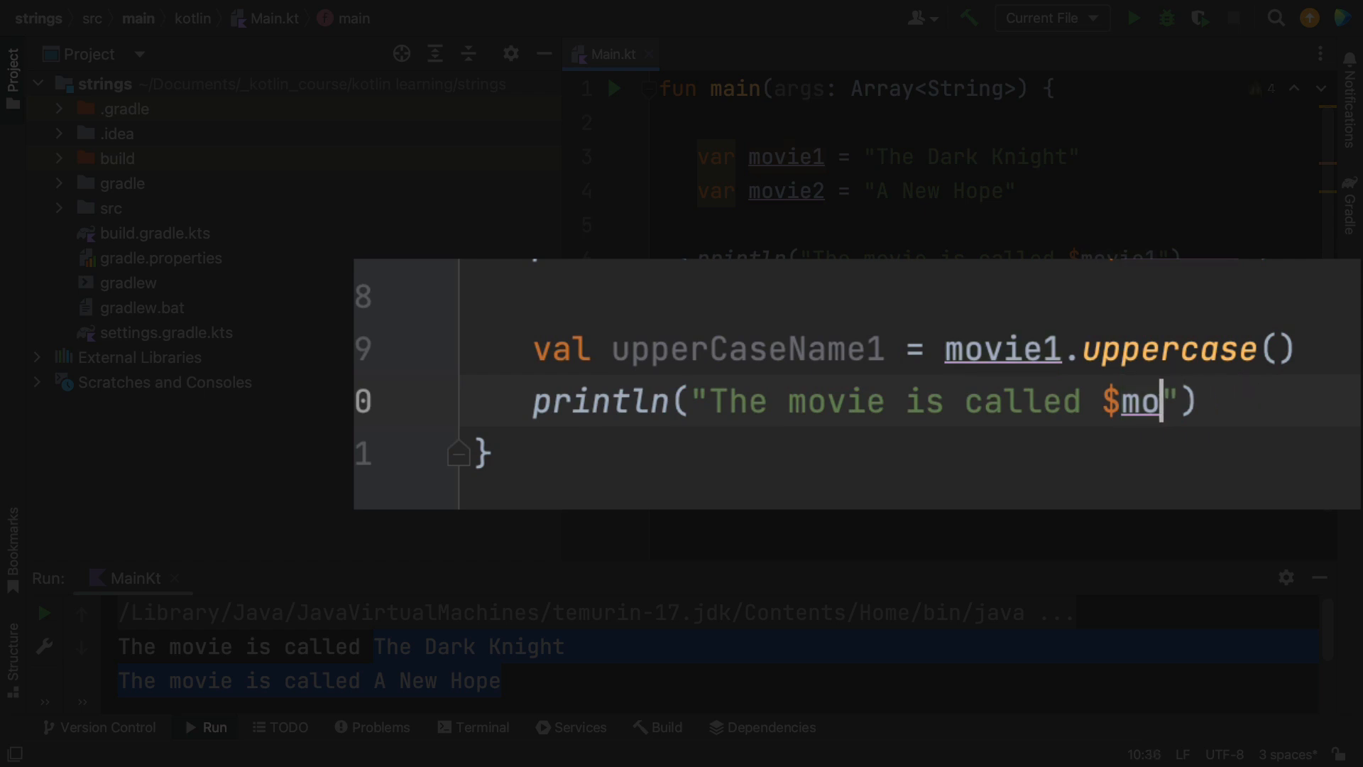
{"action": "type", "text": "upperCaseName1"}
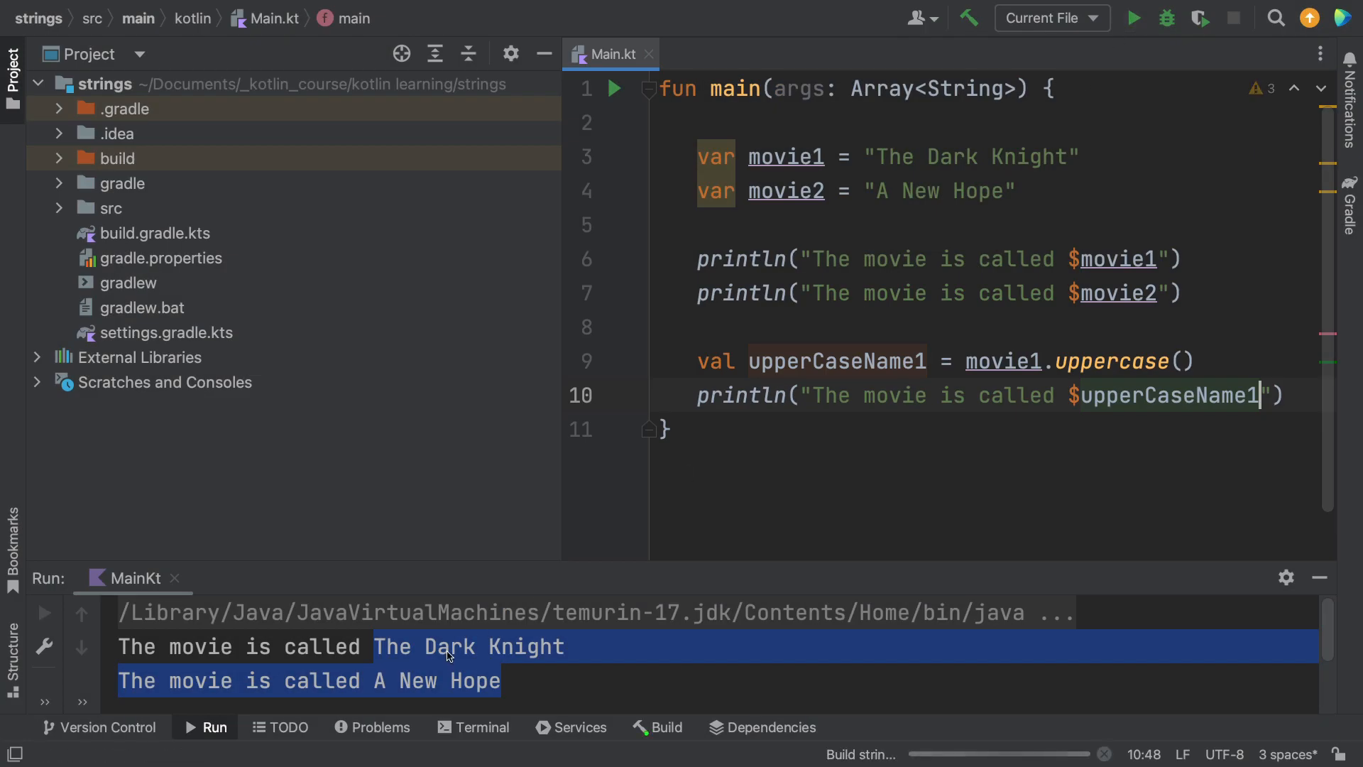
{"action": "left_click", "coordinate": [1133, 17]}
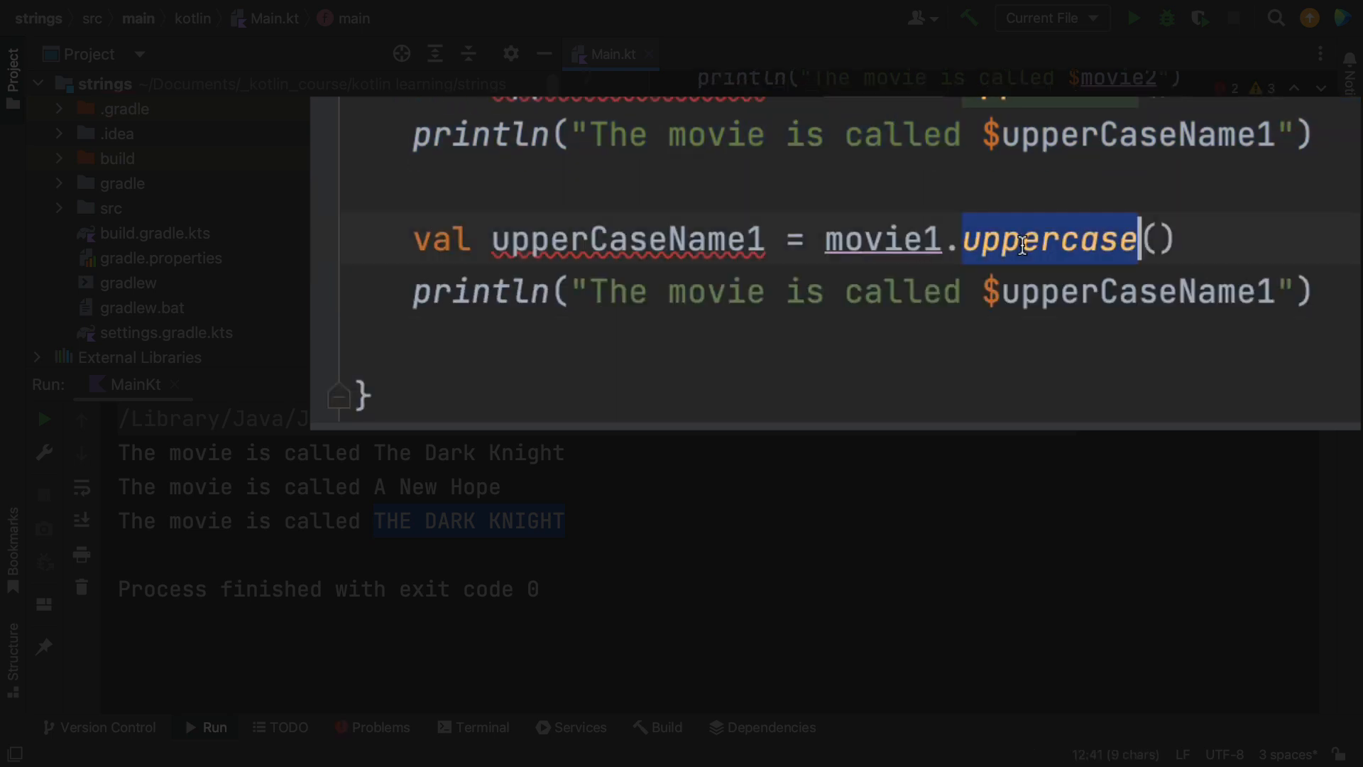
Step: Change the copied lines to lowerCaseName2 = movie2.lowercase() and run to show "a new hope"
{"action": "type", "text": "lowercase"}
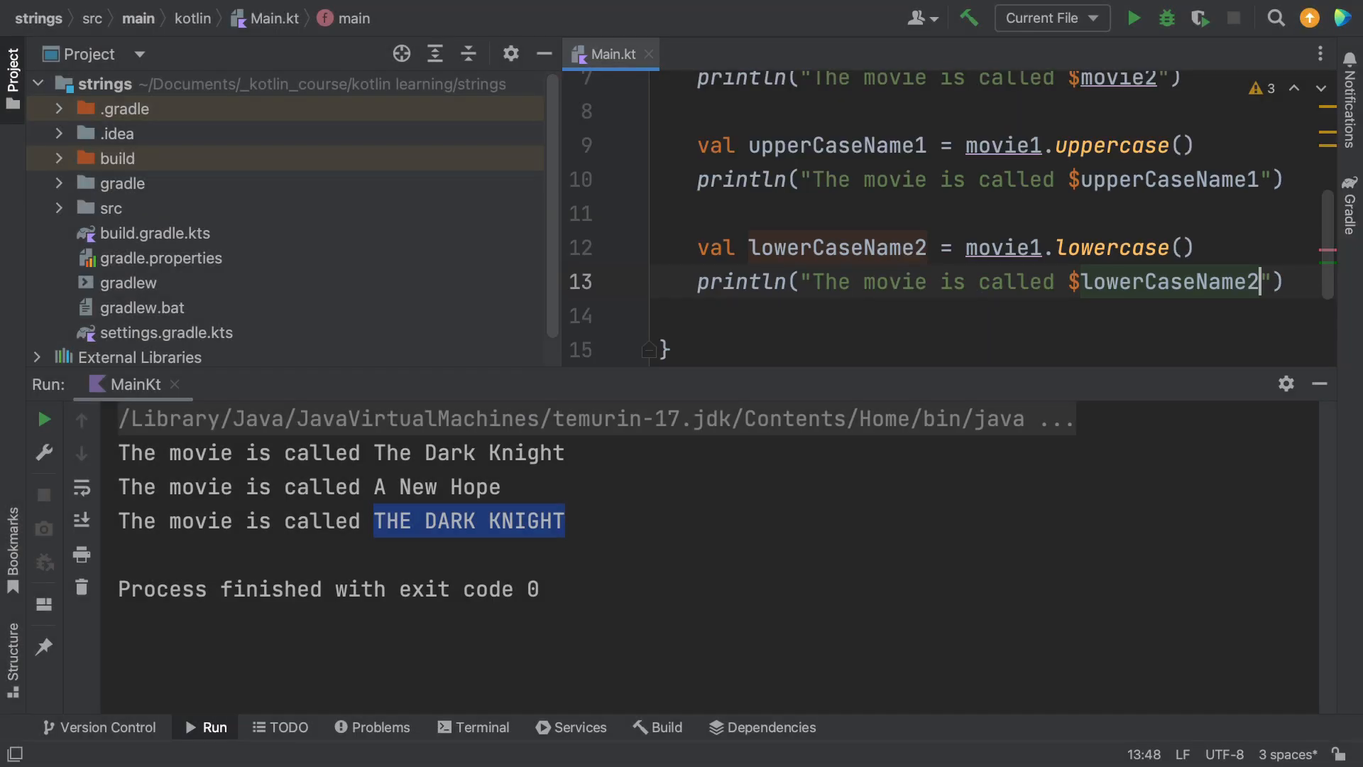
{"action": "mouse_move", "coordinate": [1136, 17]}
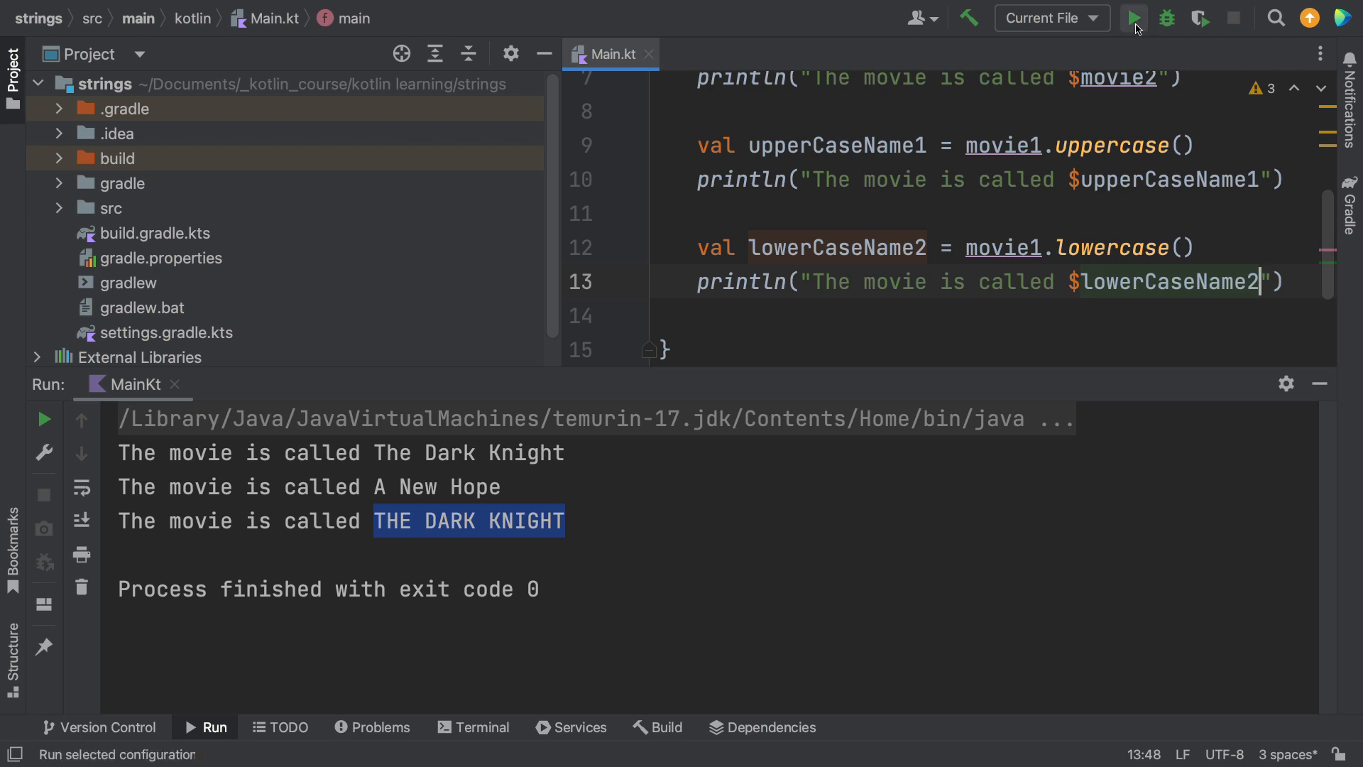
{"action": "left_click", "coordinate": [1133, 17]}
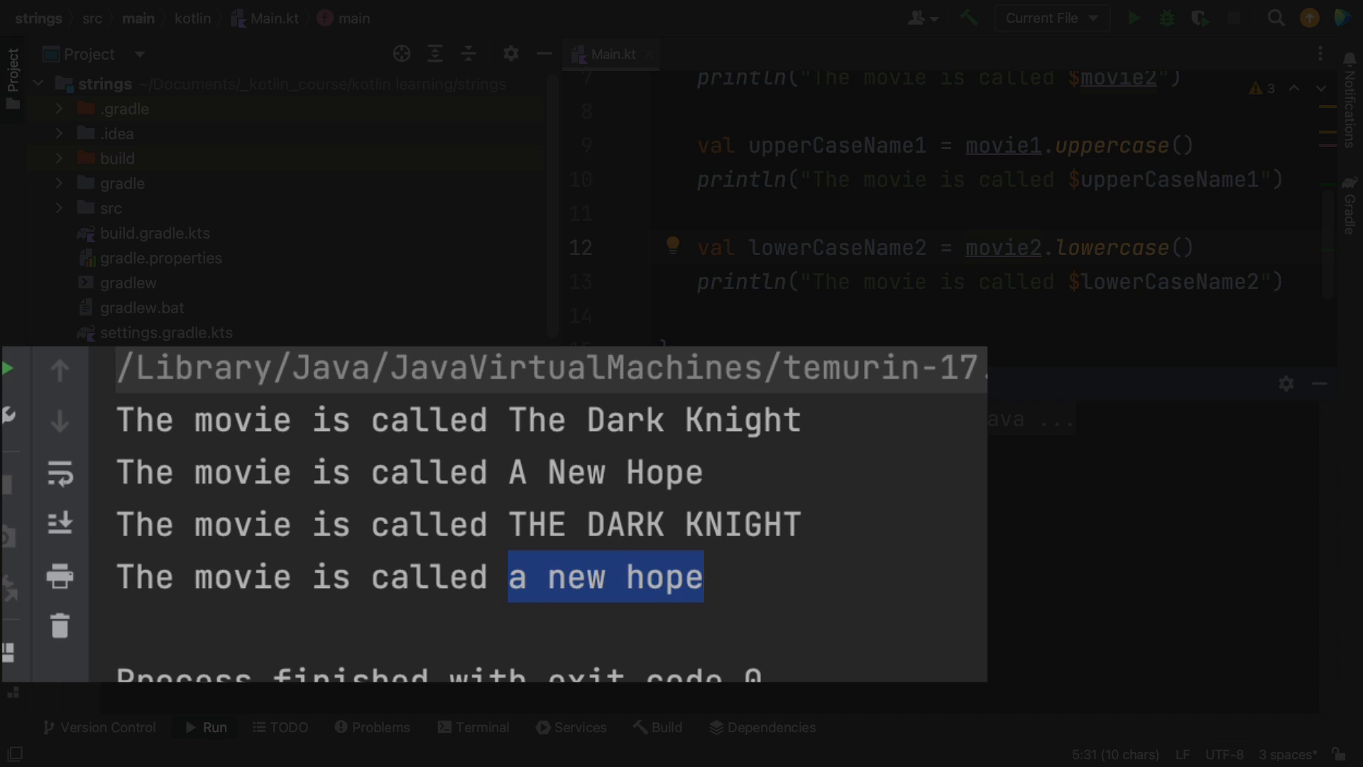
{"action": "type", "text": "val bothMovies"}
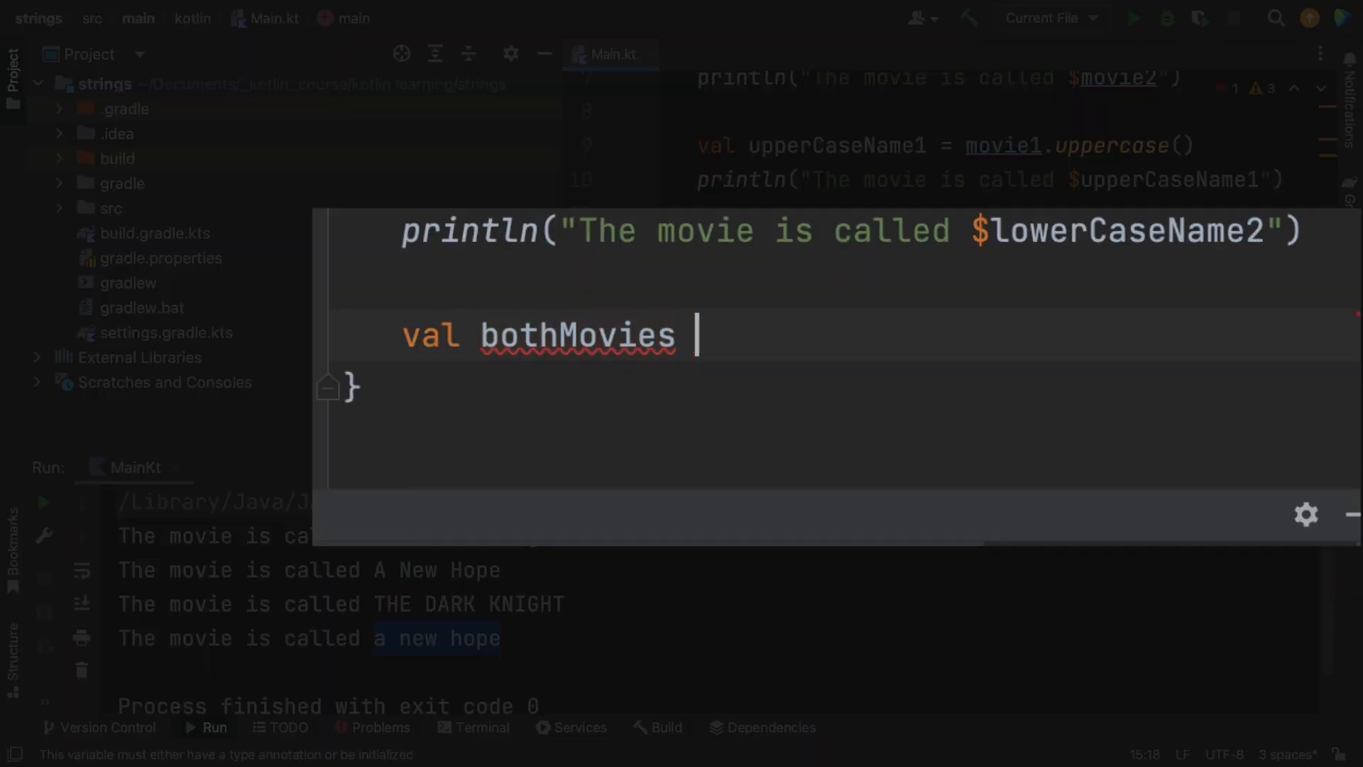
Step: Write val bothMovies = movie1 + " " + movie2 with println("Both movies: $bothMovies") and run it
{"action": "type", "text": "= movie1"}
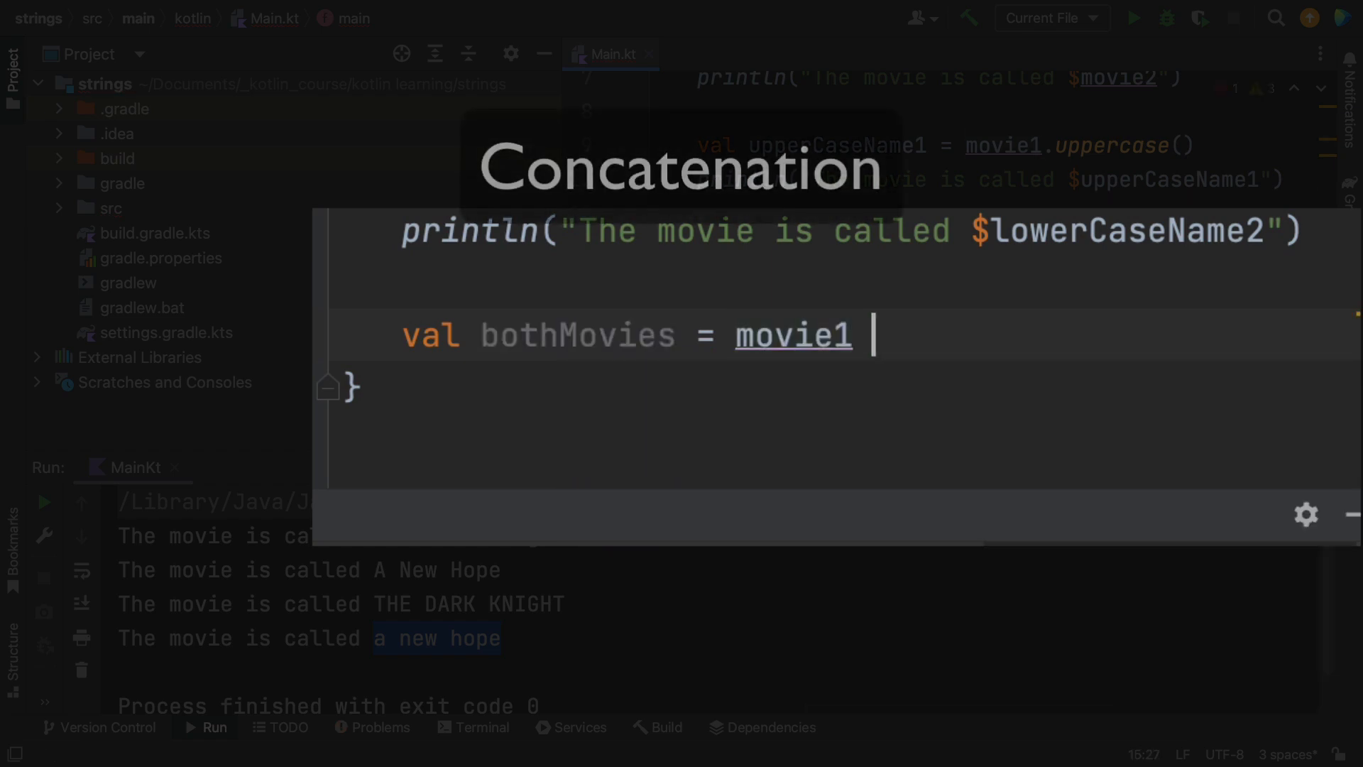
{"action": "type", "text": "+ movie2"}
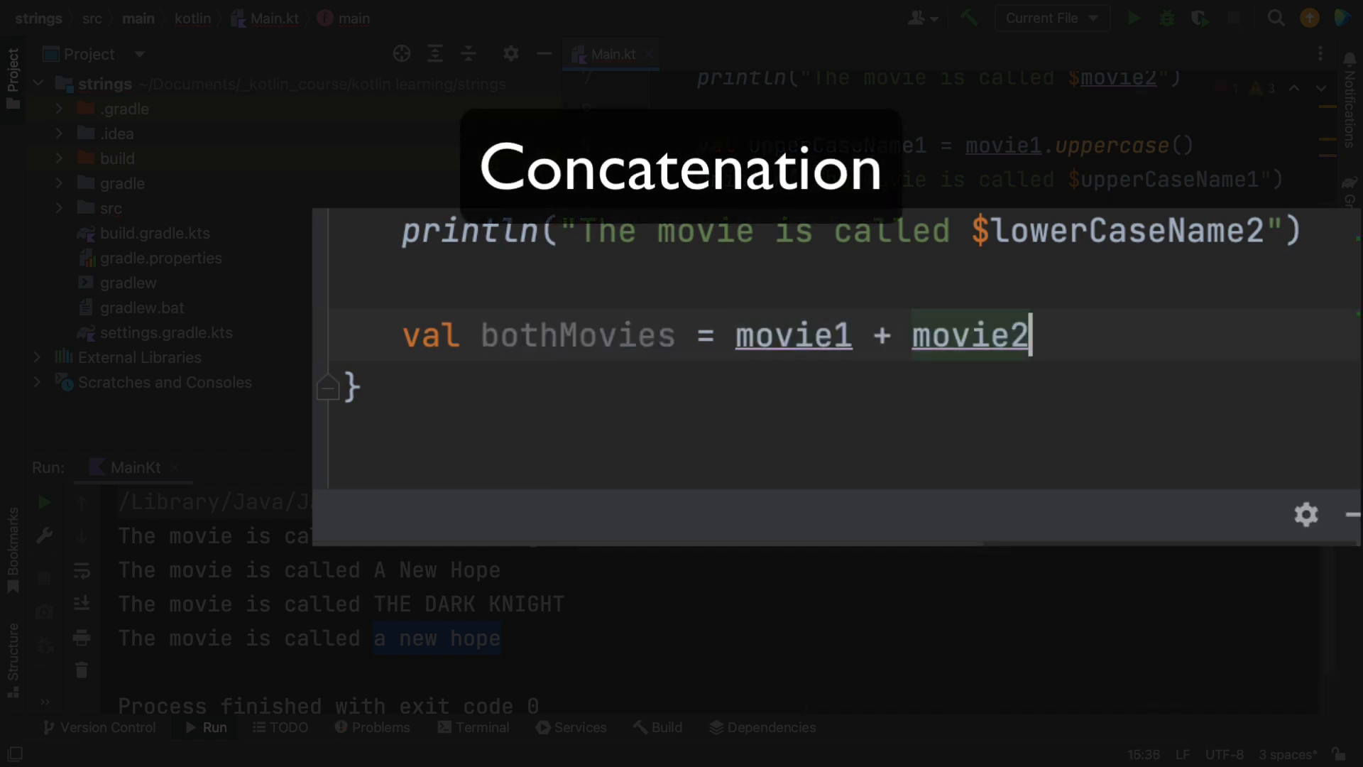
{"action": "type", "text": "println(\"Both movies:"}
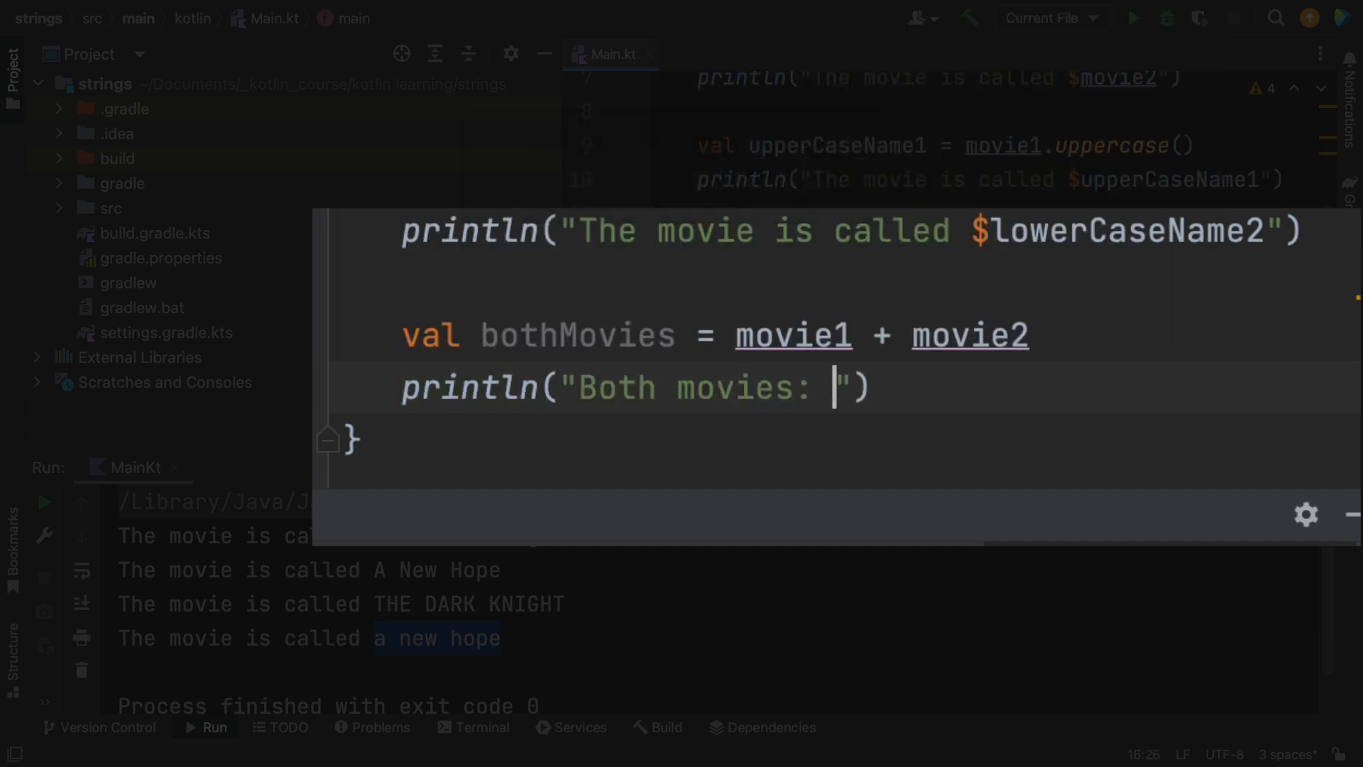
{"action": "type", "text": "$bothMovies"}
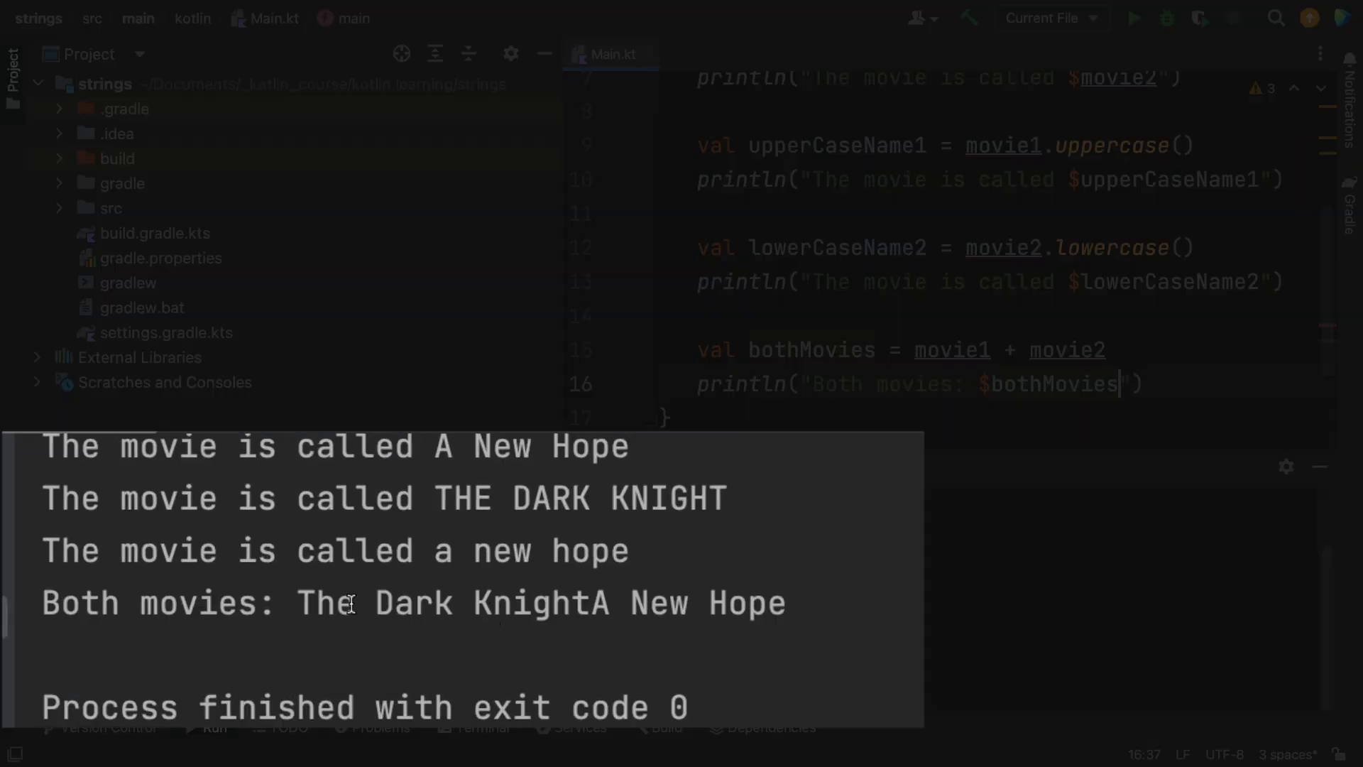
{"action": "left_click_drag", "start_coordinate": [299, 604], "coordinate": [774, 603]}
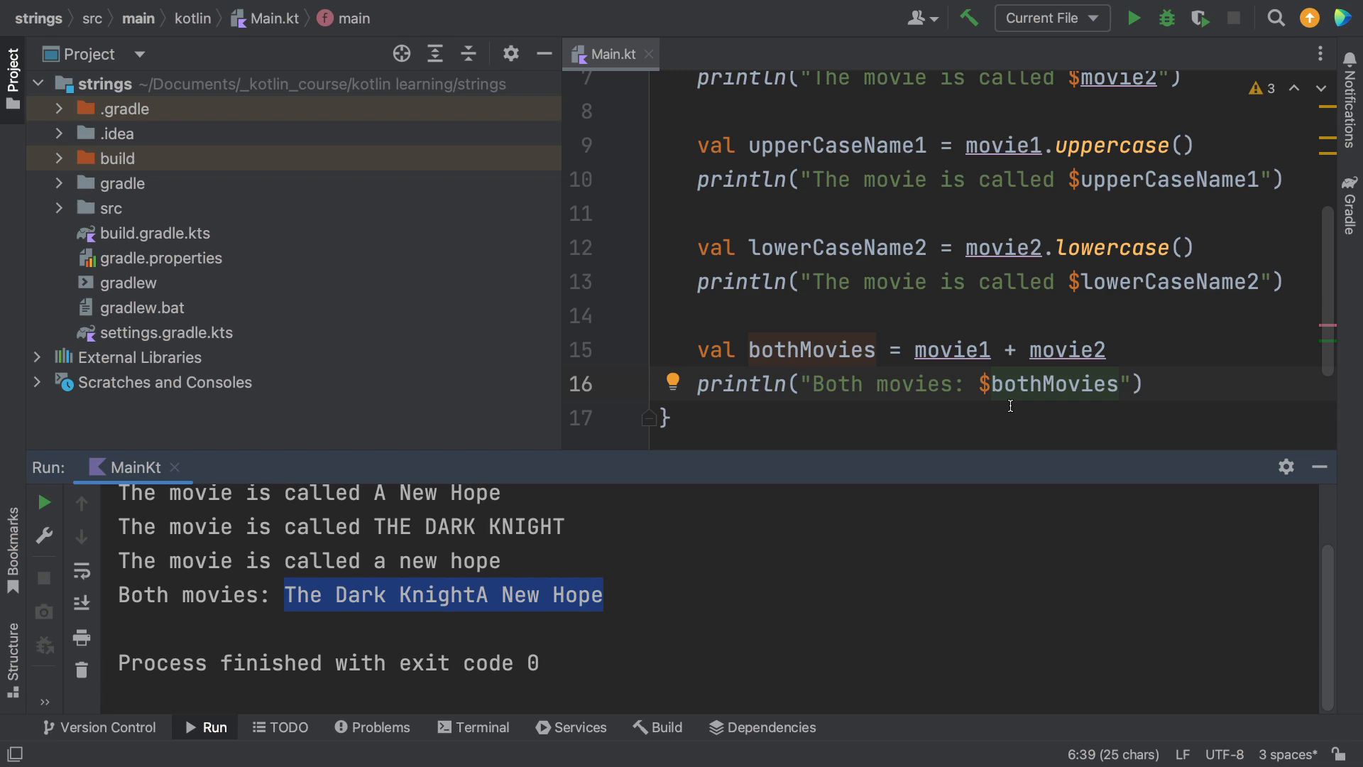
{"action": "type", "text": "\" \" +"}
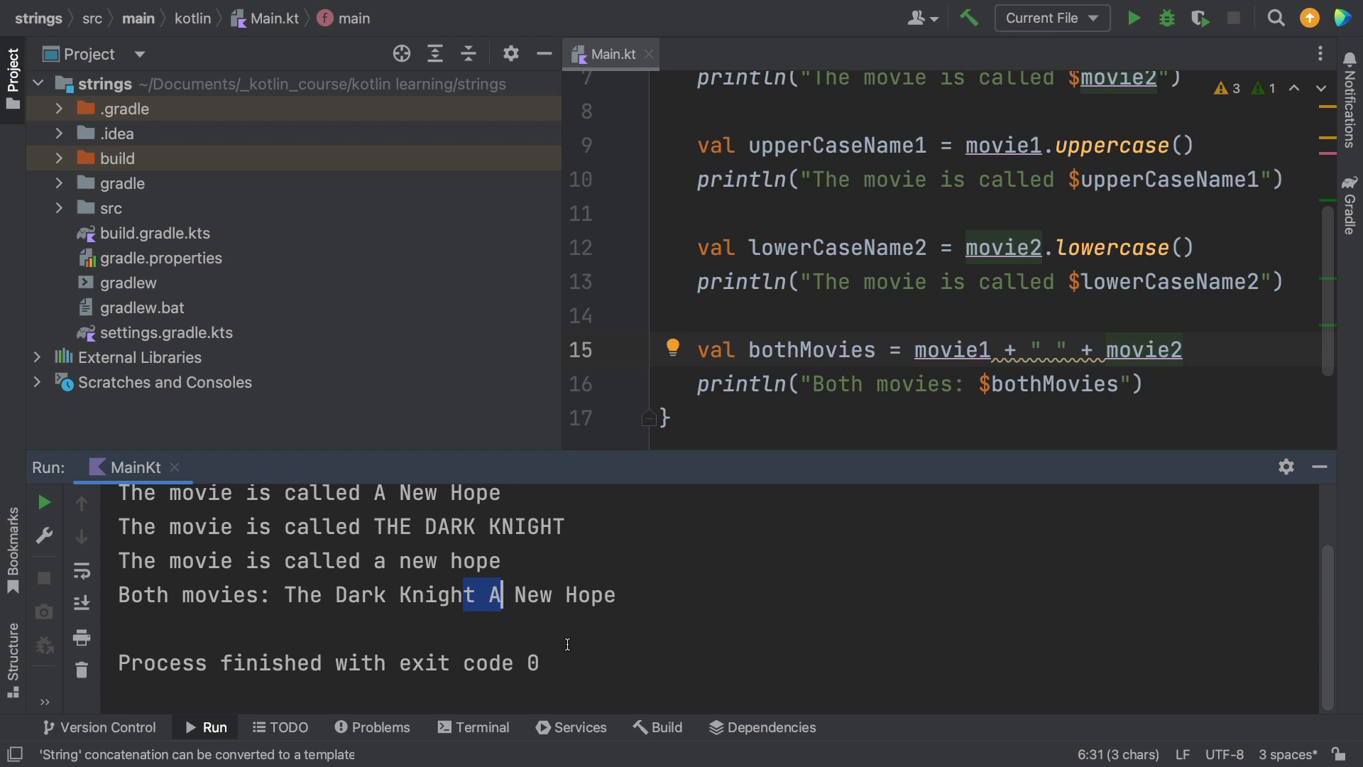
Step: Convert the bothMovies concatenation to the template "$movie1 $movie2" via the intention action and check the output
{"action": "left_click", "coordinate": [964, 316]}
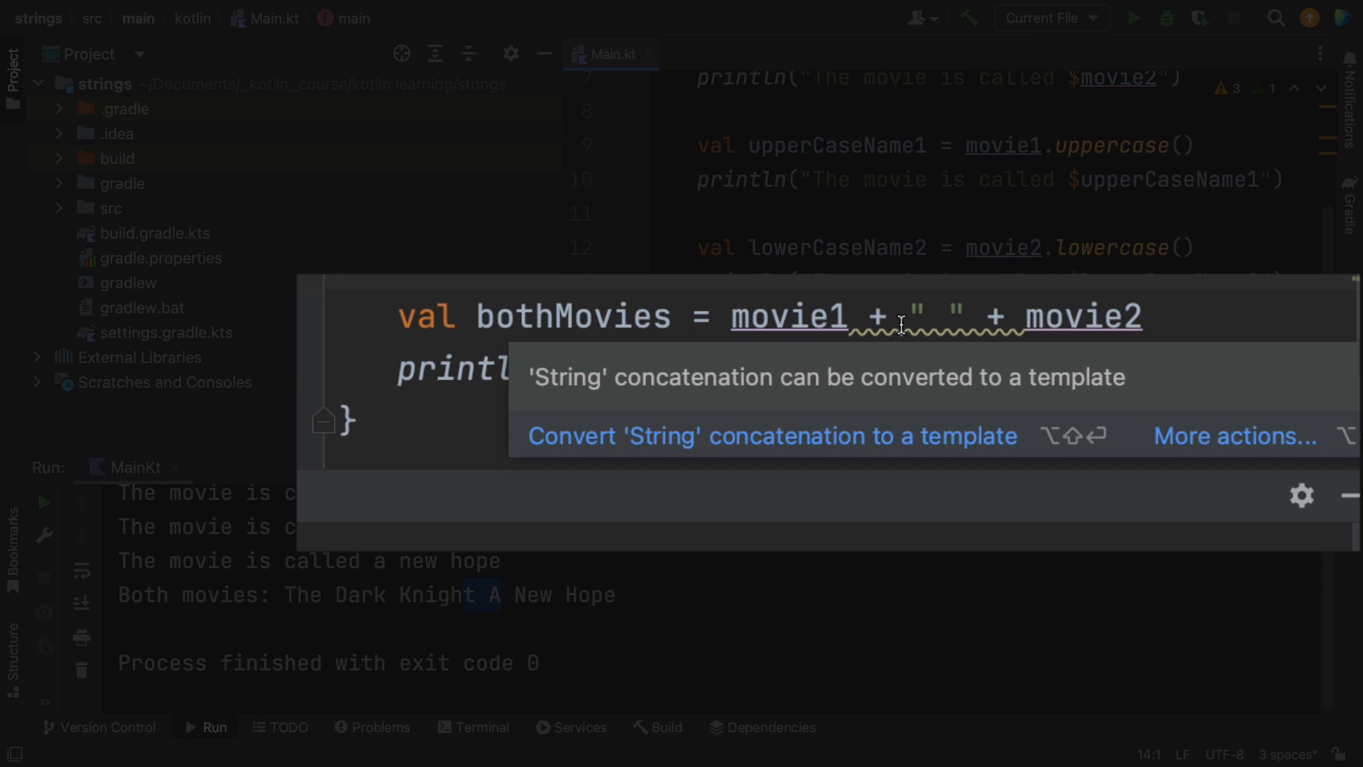
{"action": "mouse_move", "coordinate": [907, 356]}
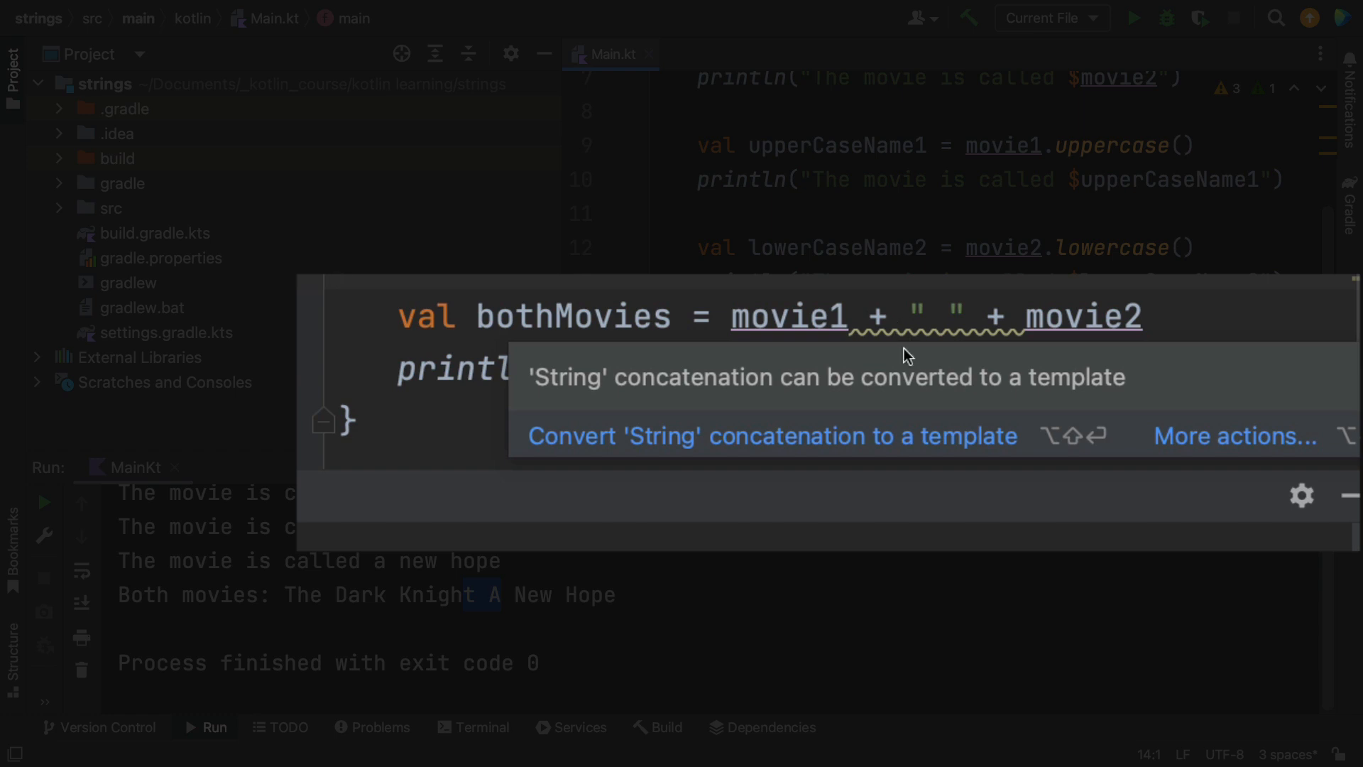
{"action": "left_click", "coordinate": [772, 436]}
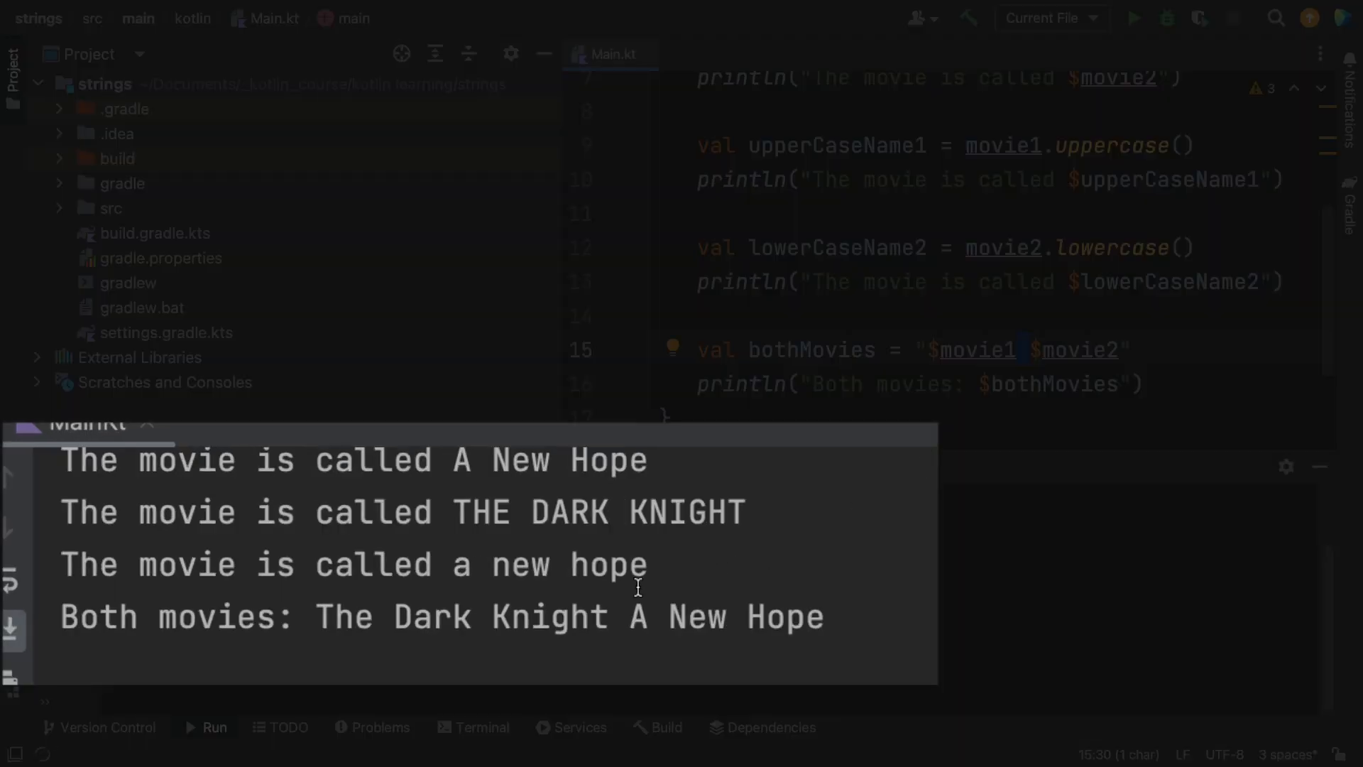
{"action": "left_click_drag", "start_coordinate": [550, 618], "coordinate": [745, 617]}
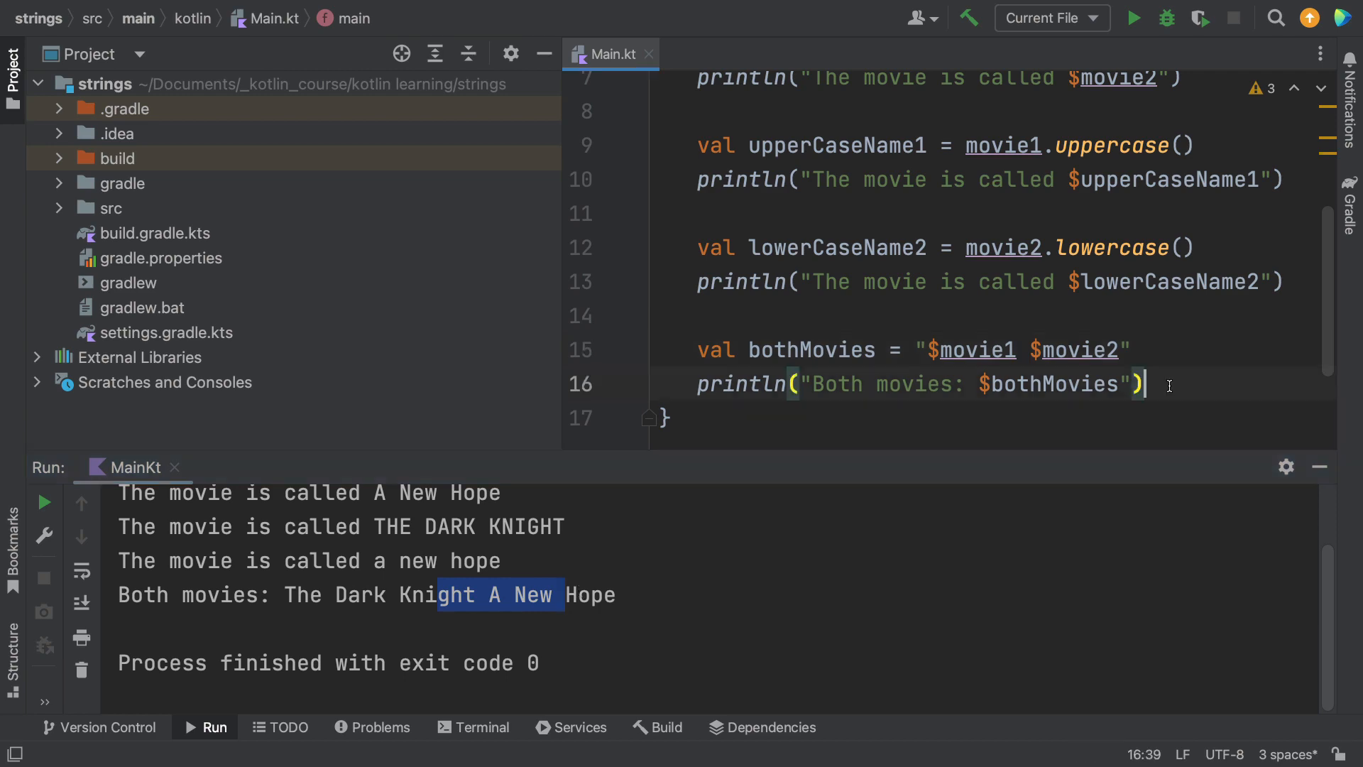
Step: Declare val bothMovies2 = movie1.plus(movie2) followed by a println line
{"action": "type", "text": "val"}
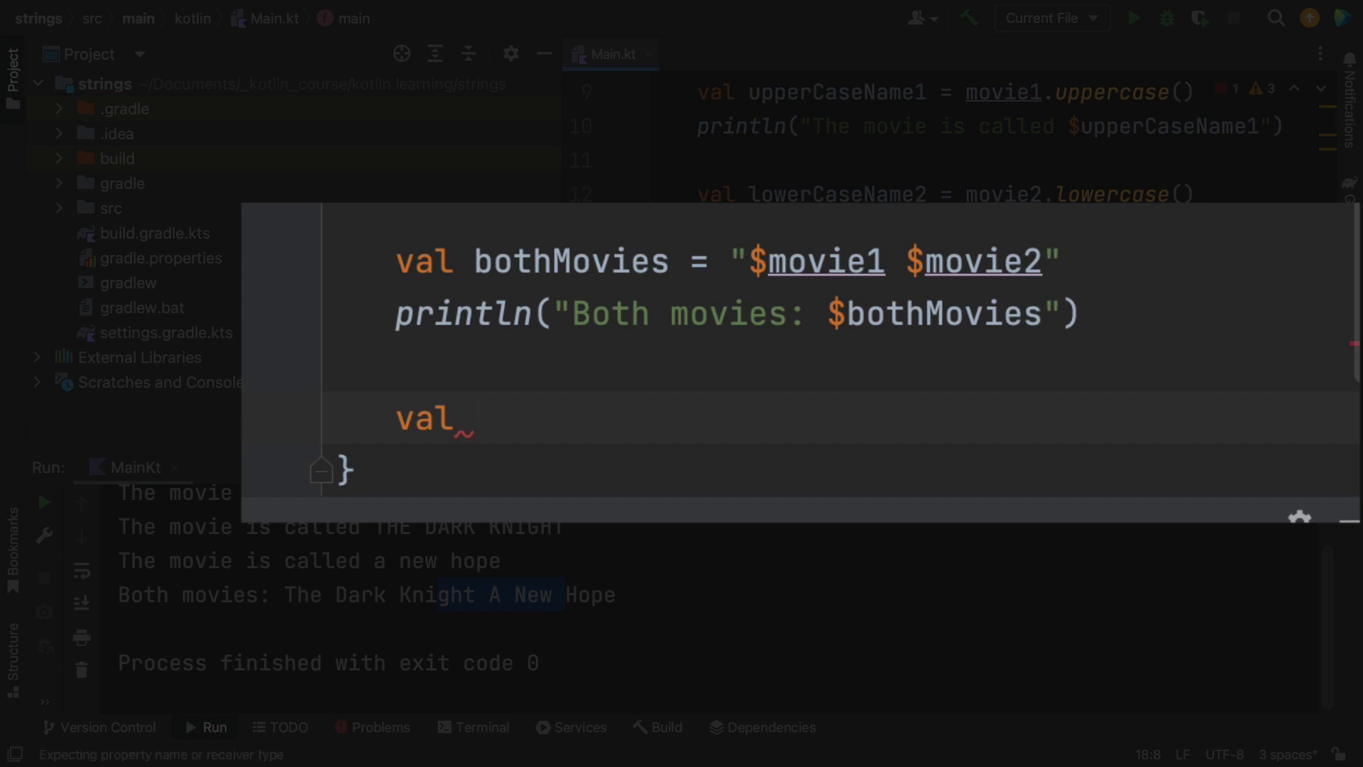
{"action": "type", "text": "bothMovies2"}
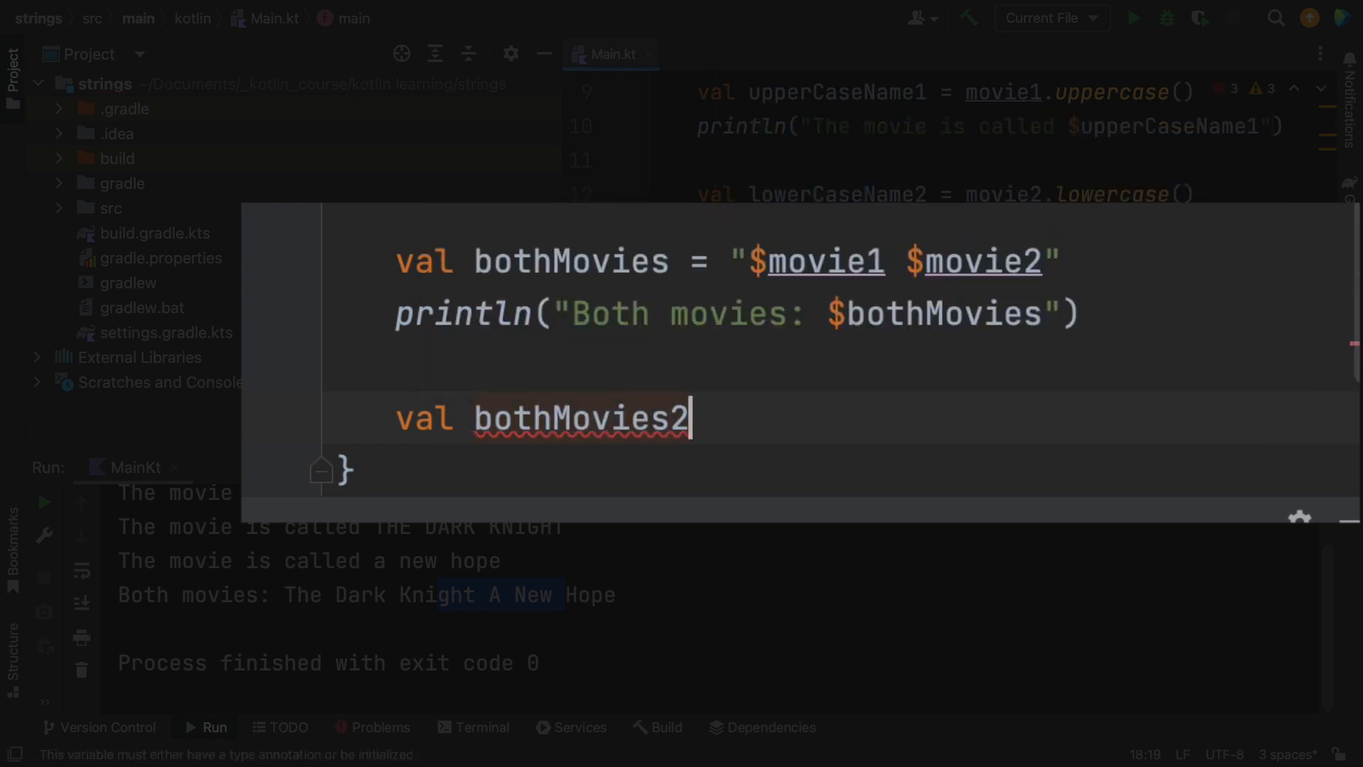
{"action": "type", "text": "= movie1.plus("}
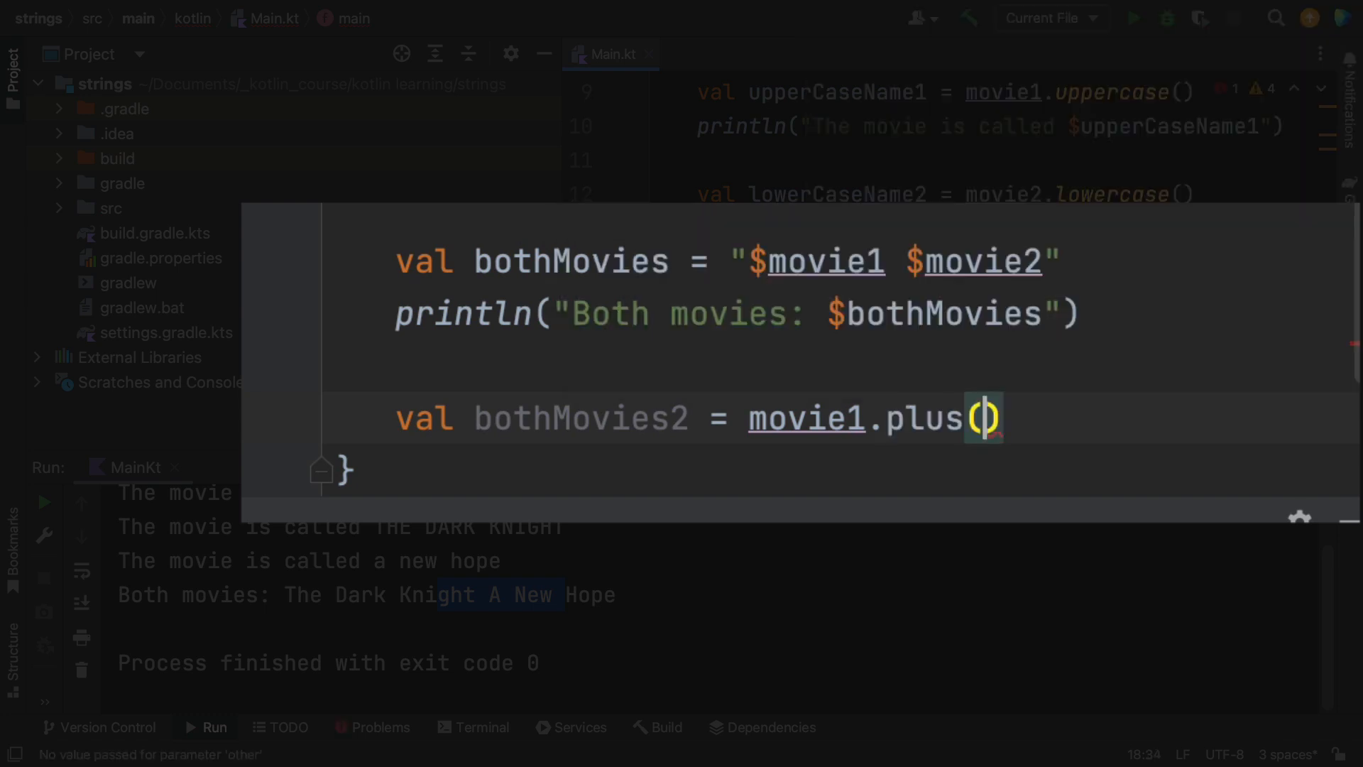
{"action": "type", "text": "movie2"}
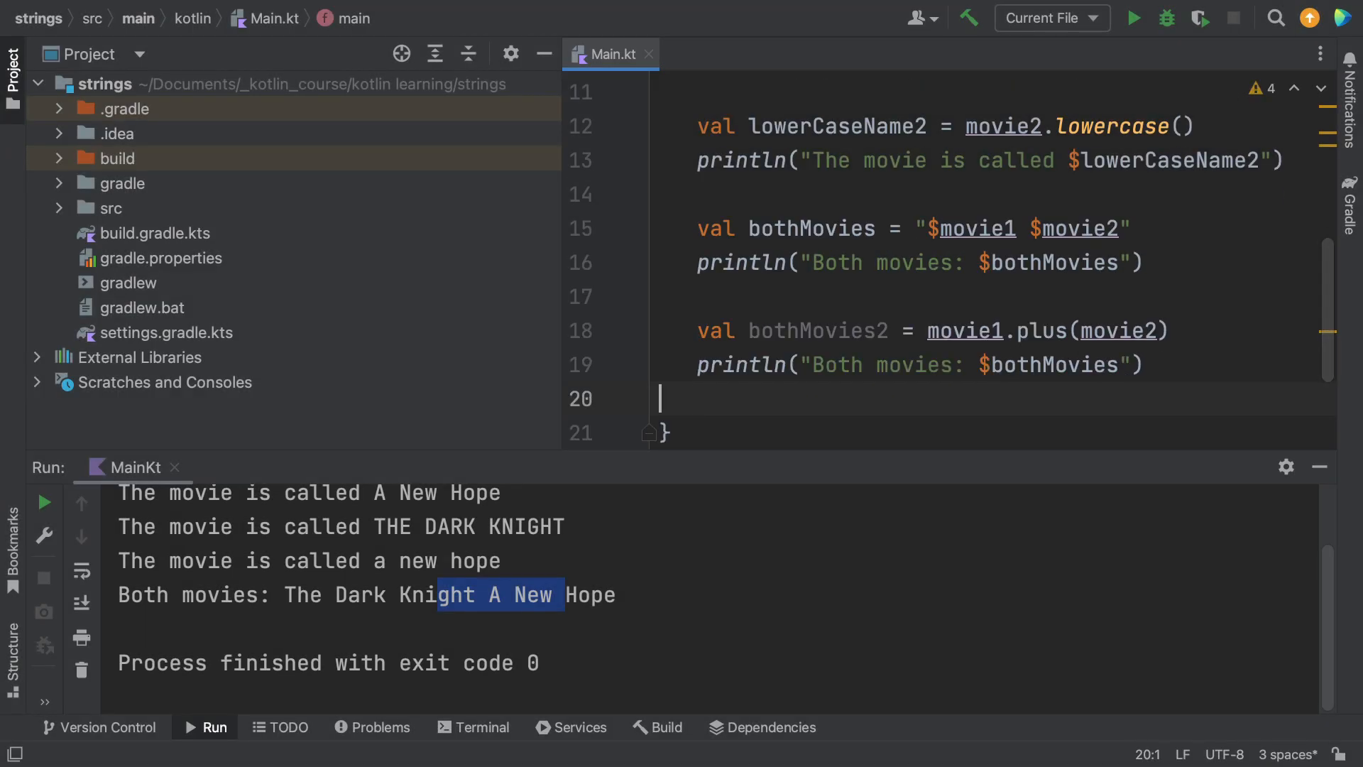
{"action": "mouse_move", "coordinate": [1170, 387]}
{"action": "type", "text": "for ("}
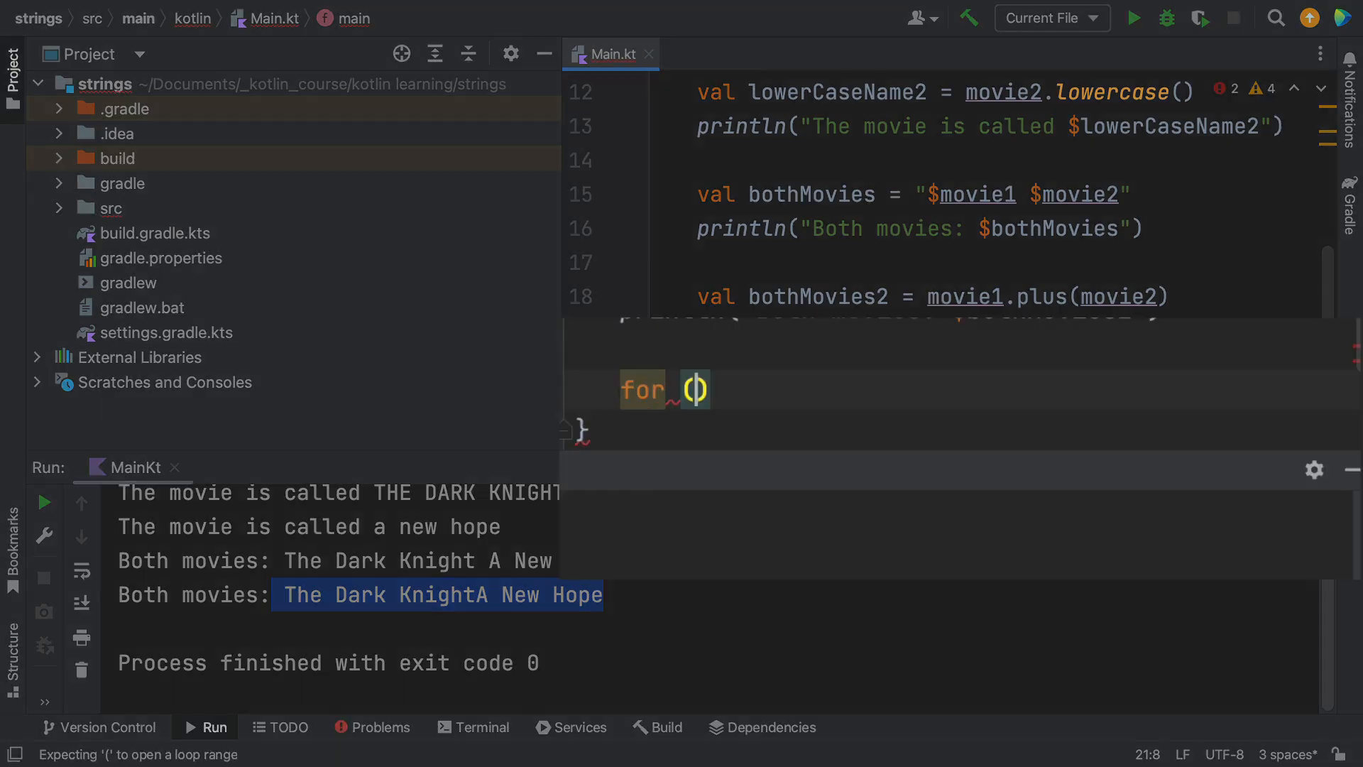
Step: Write for (letter in movie1) { print(letter + " " + letter.uppercase()) } and run it
{"action": "type", "text": "le"}
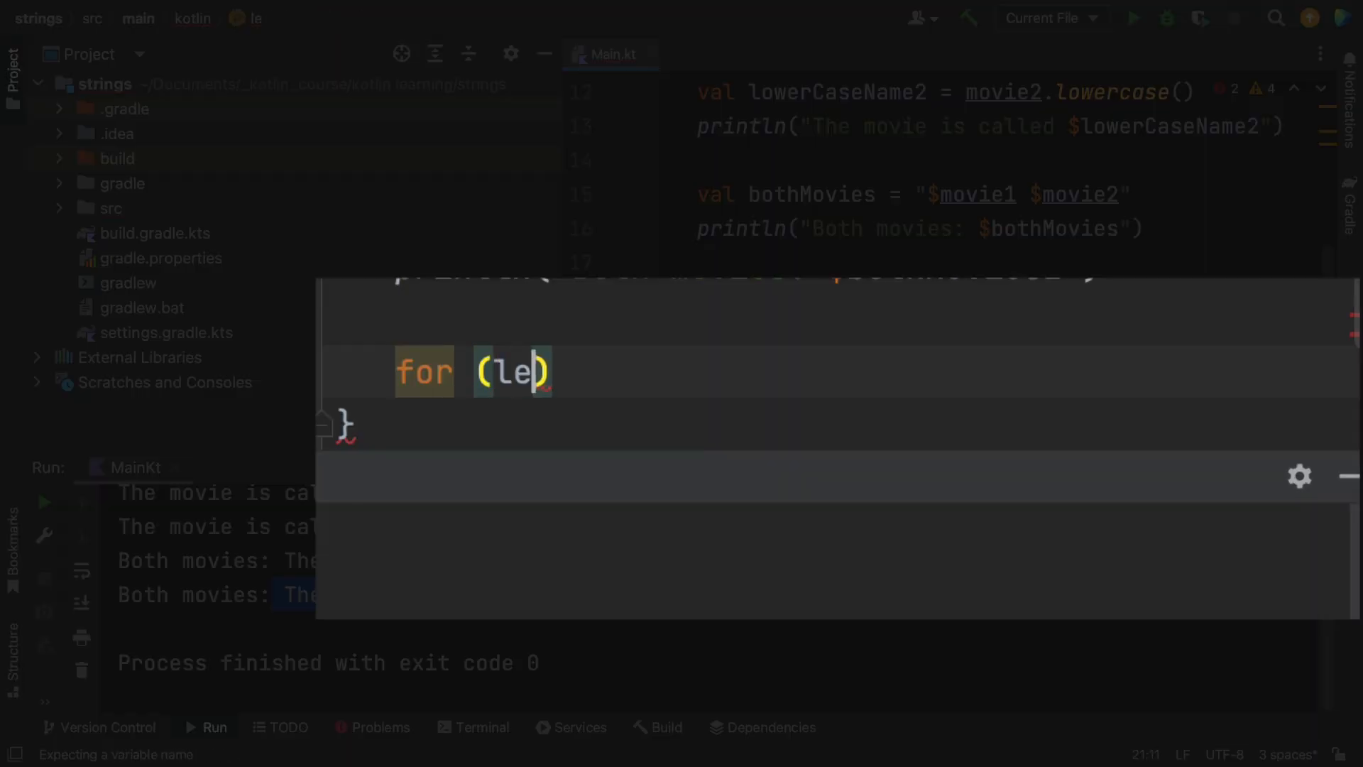
{"action": "type", "text": "tter in movie1"}
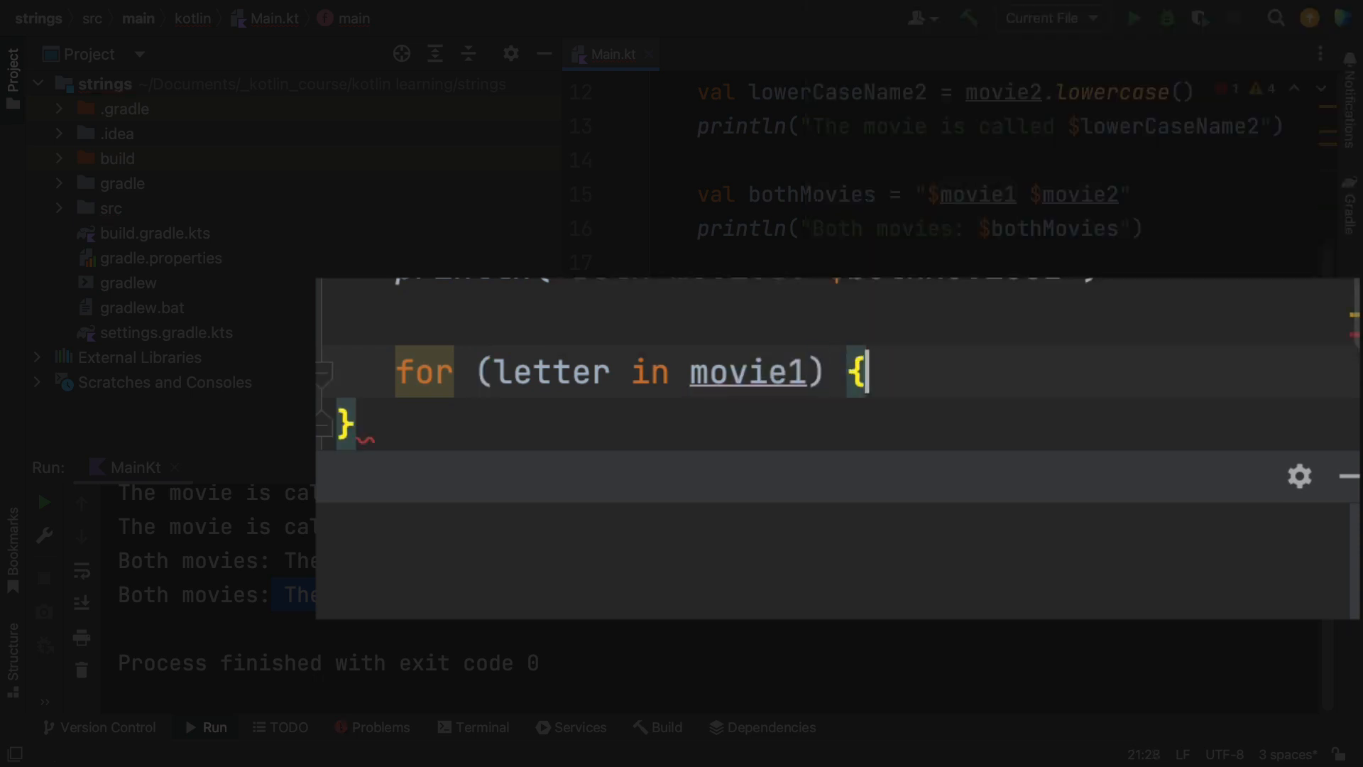
{"action": "type", "text": "print(letter +"}
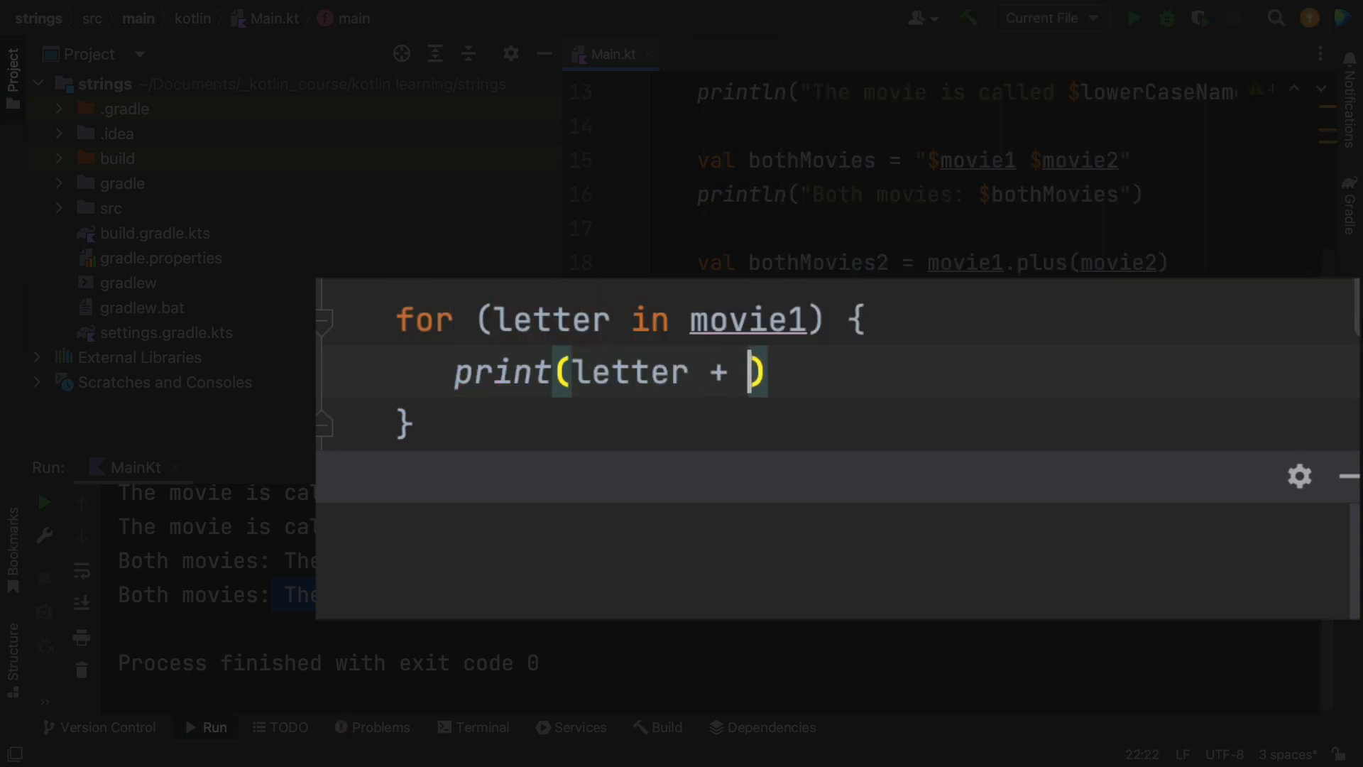
{"action": "type", "text": "\" \""}
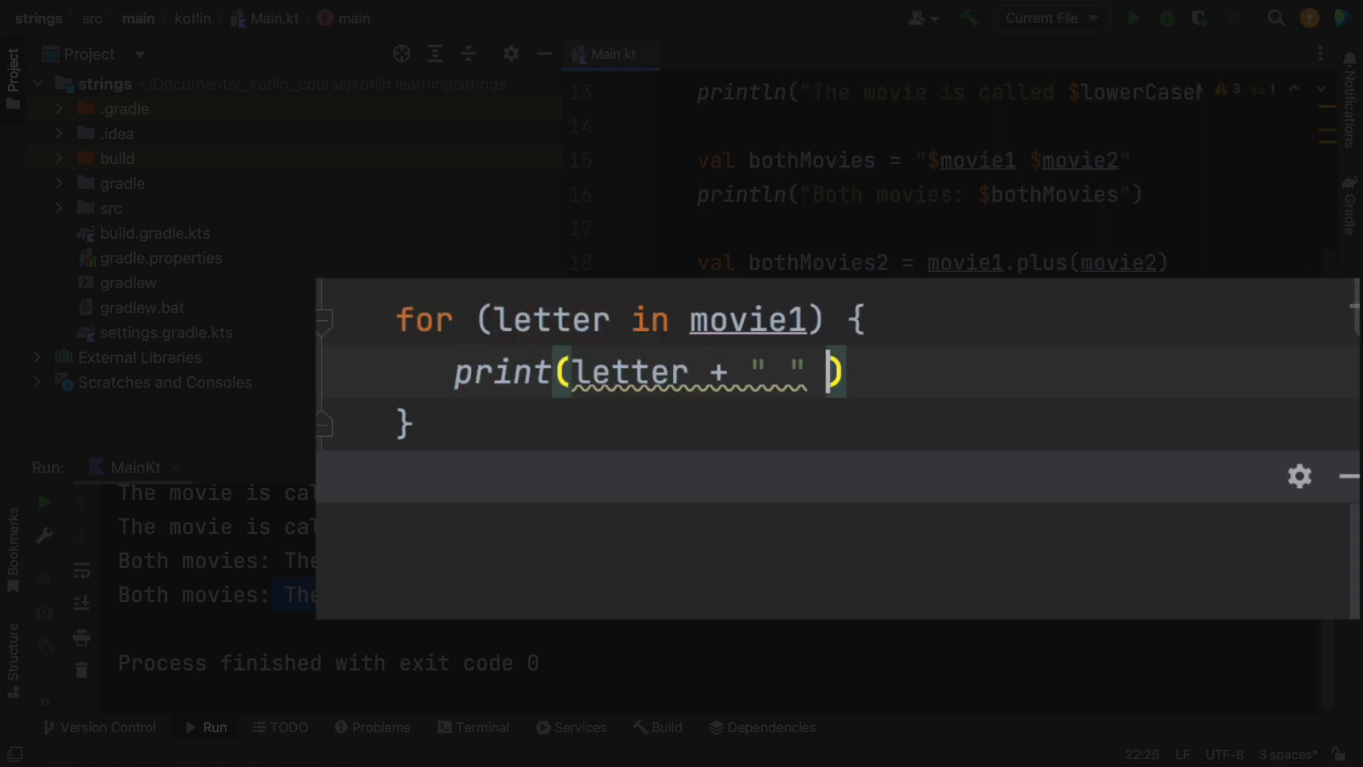
{"action": "type", "text": "+ letter.uppercase("}
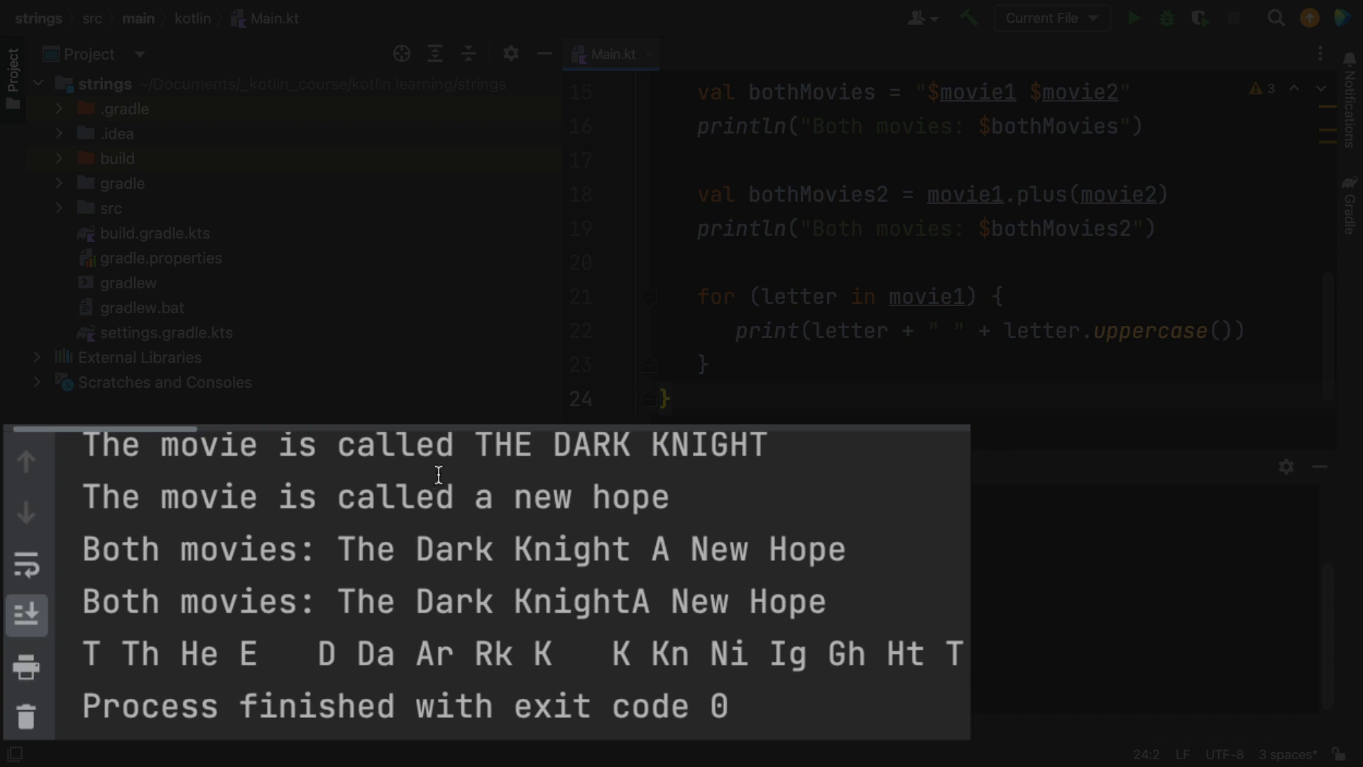
Step: Replace the " " separator with "X", rerun to get TXThXHeX…, and start a new movie1. expression
{"action": "left_click_drag", "start_coordinate": [82, 653], "coordinate": [145, 653]}
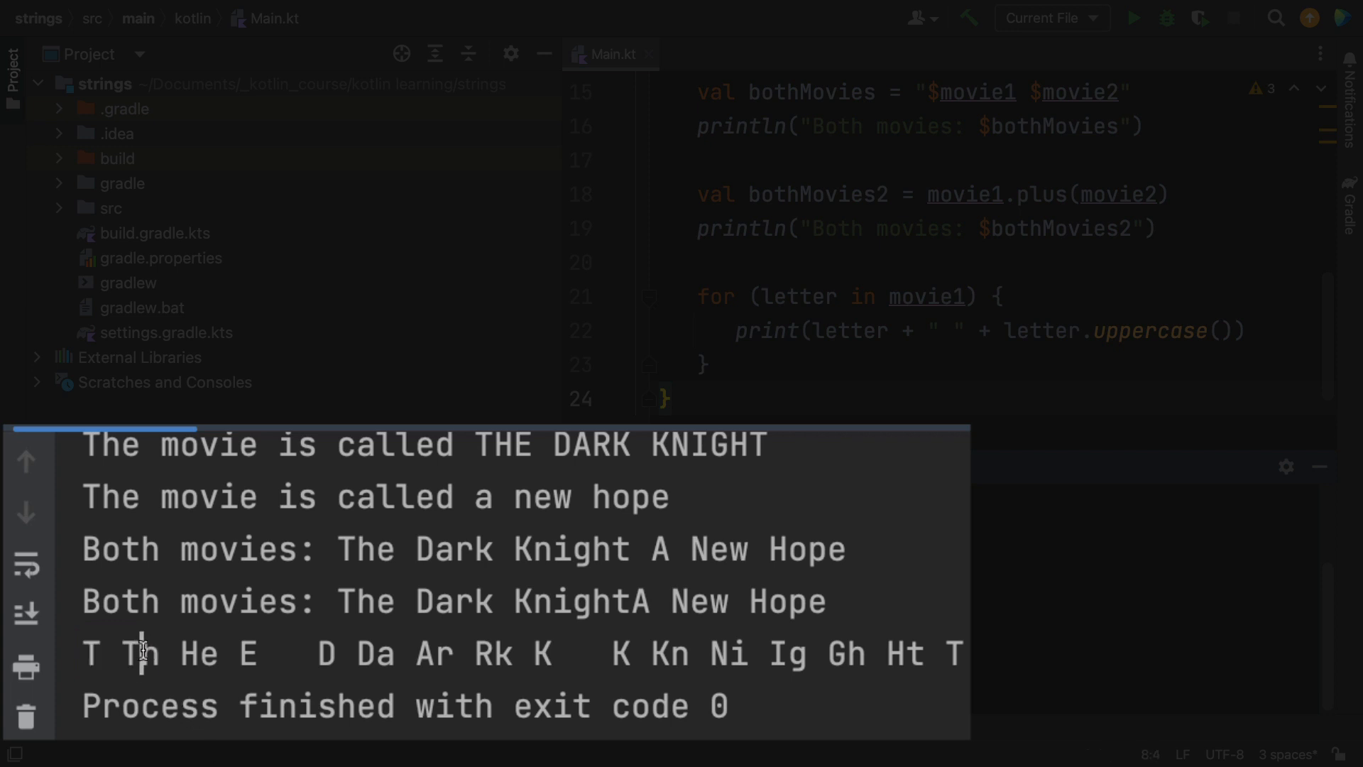
{"action": "left_click_drag", "start_coordinate": [135, 653], "coordinate": [201, 653]}
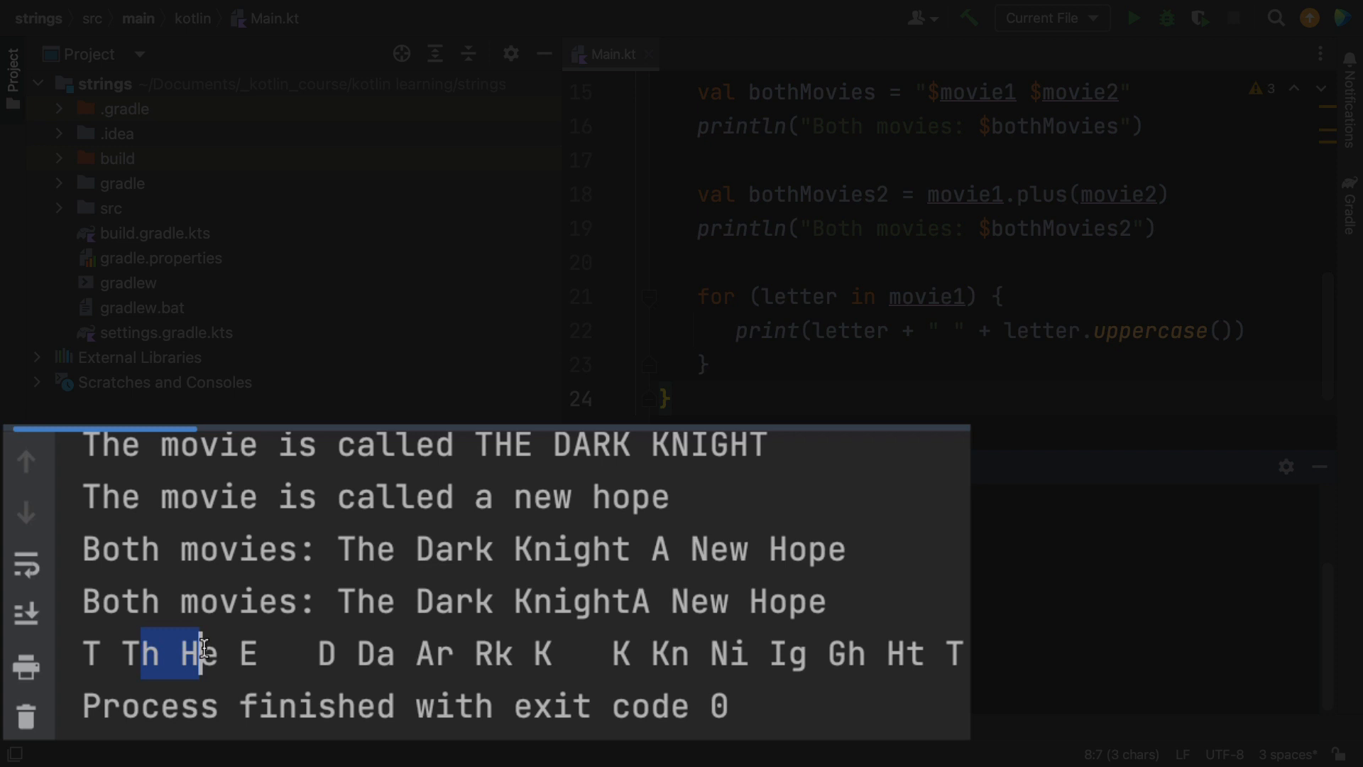
{"action": "left_click_drag", "start_coordinate": [200, 653], "coordinate": [956, 653]}
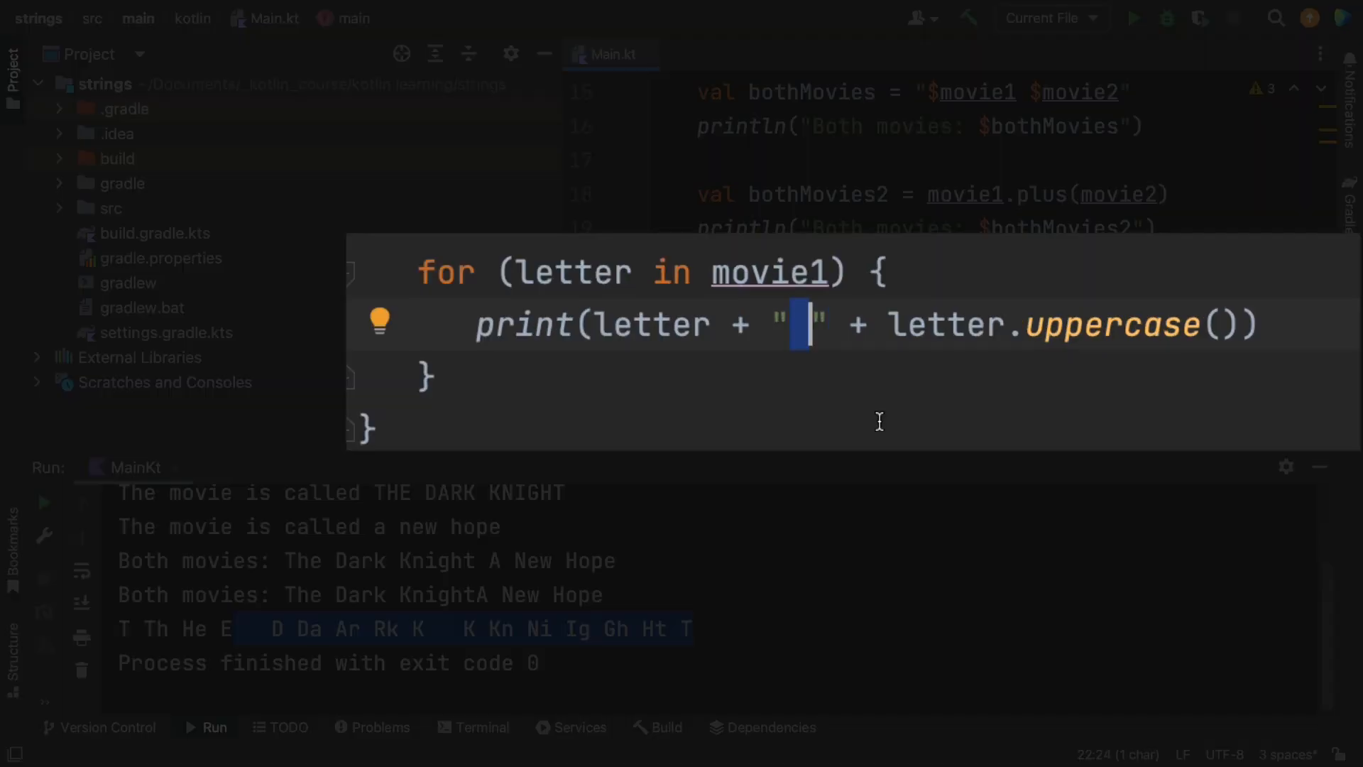
{"action": "type", "text": "X"}
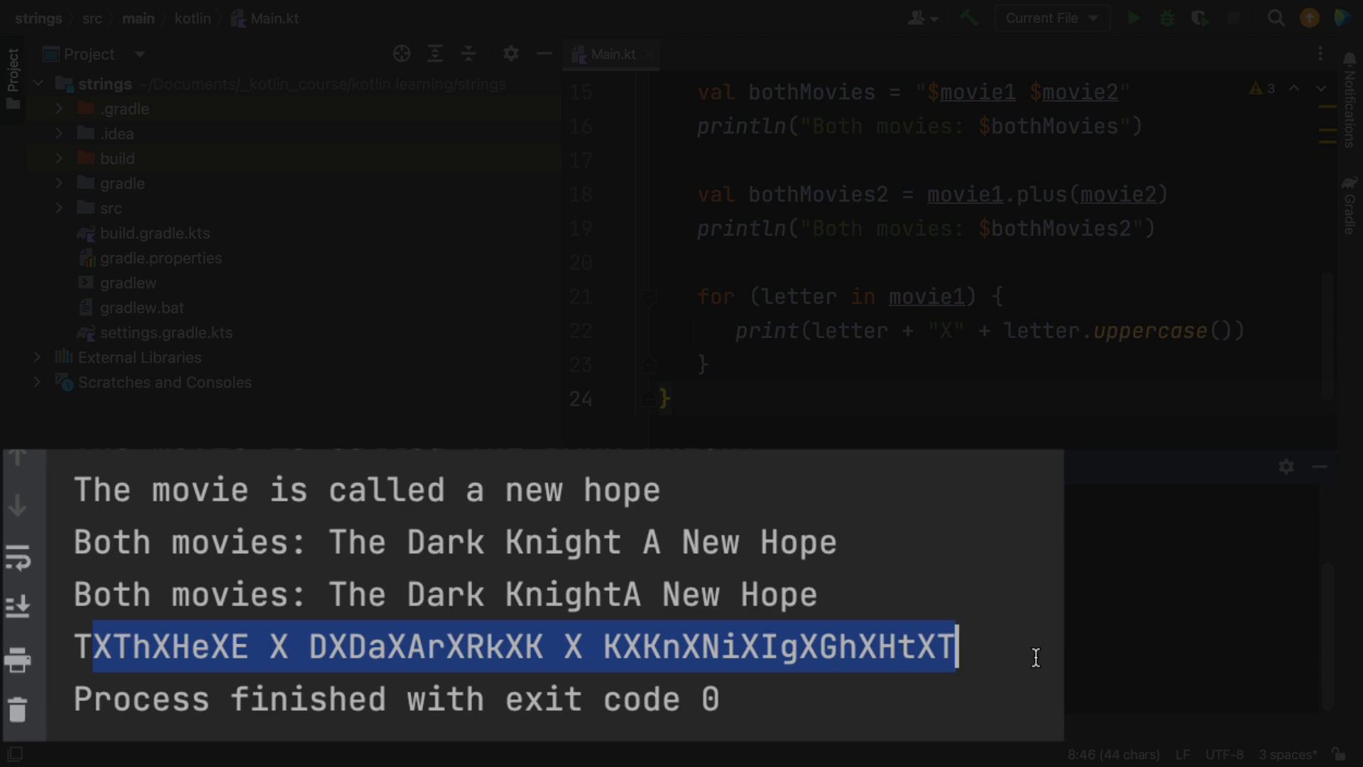
{"action": "type", "text": "movie1."}
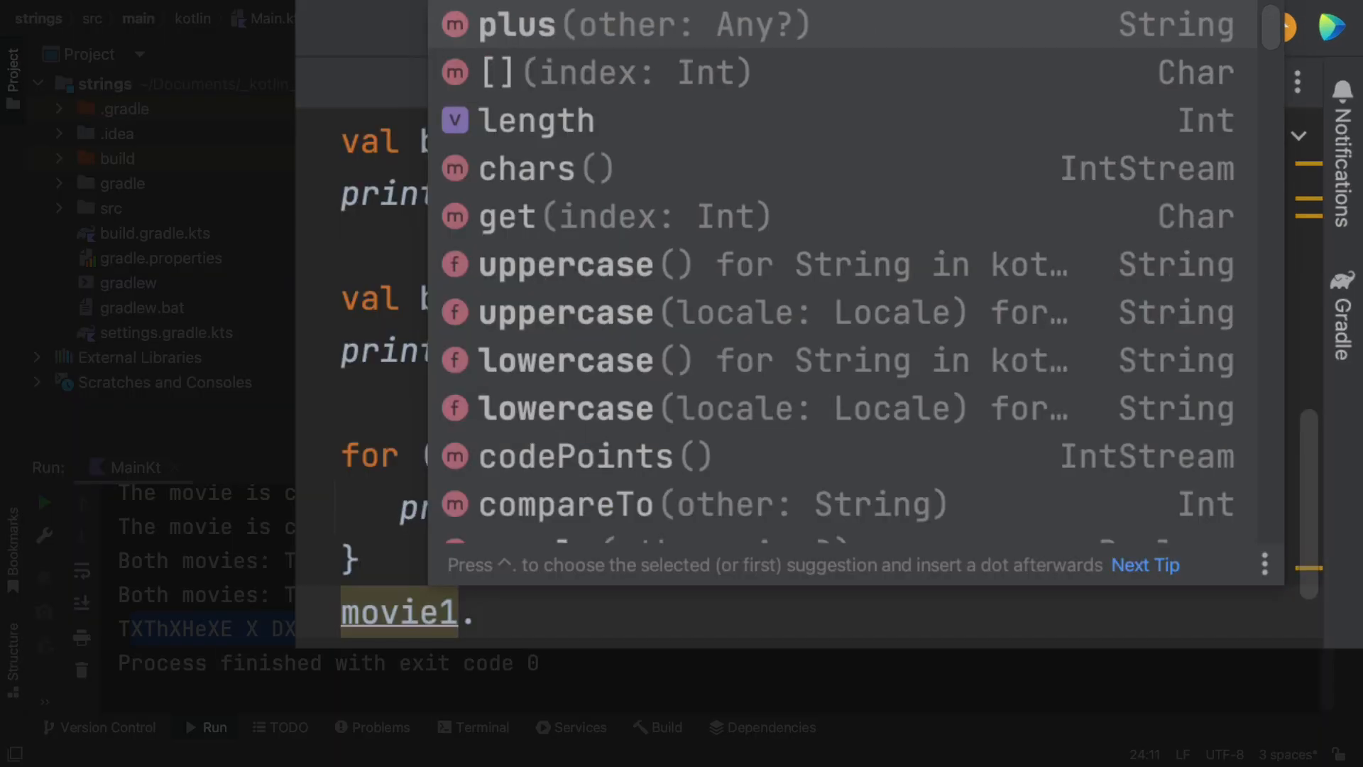
{"action": "mouse_move", "coordinate": [524, 142]}
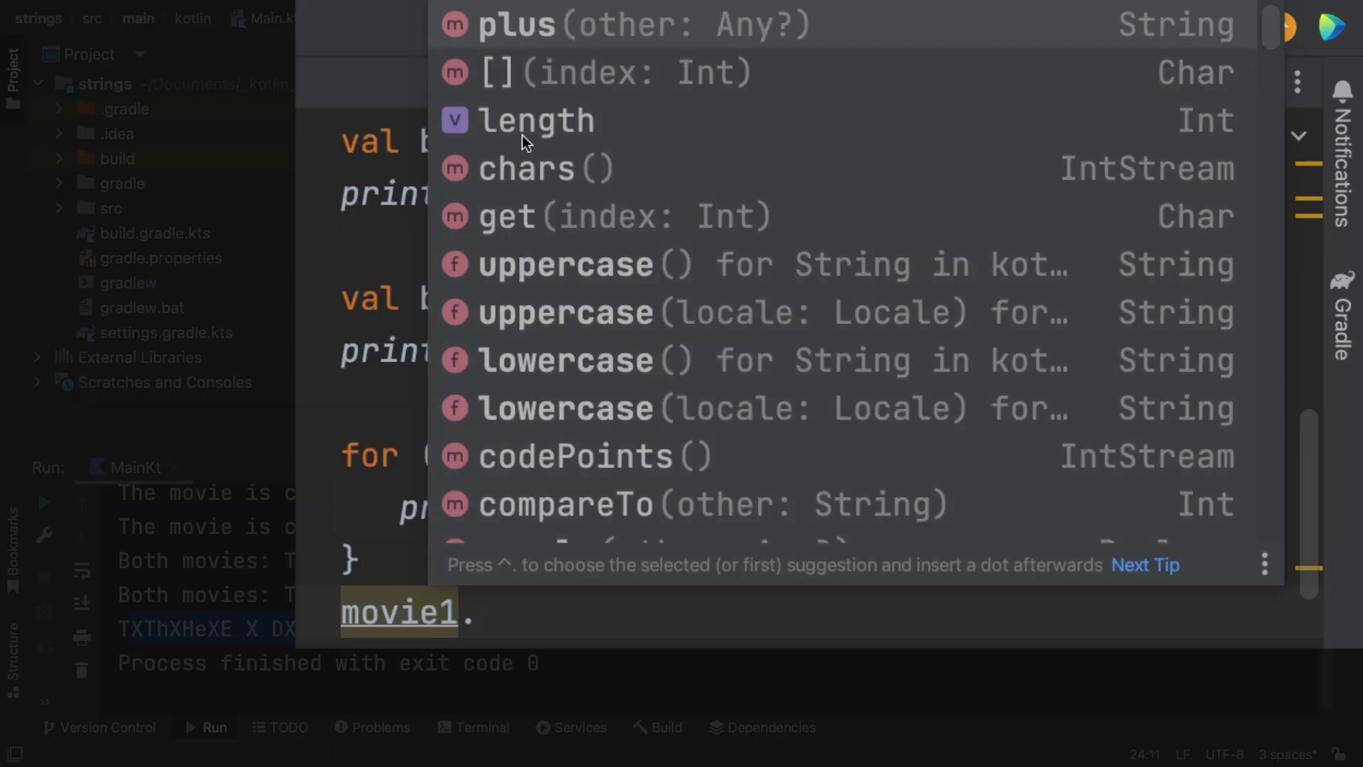
{"action": "mouse_move", "coordinate": [1208, 139]}
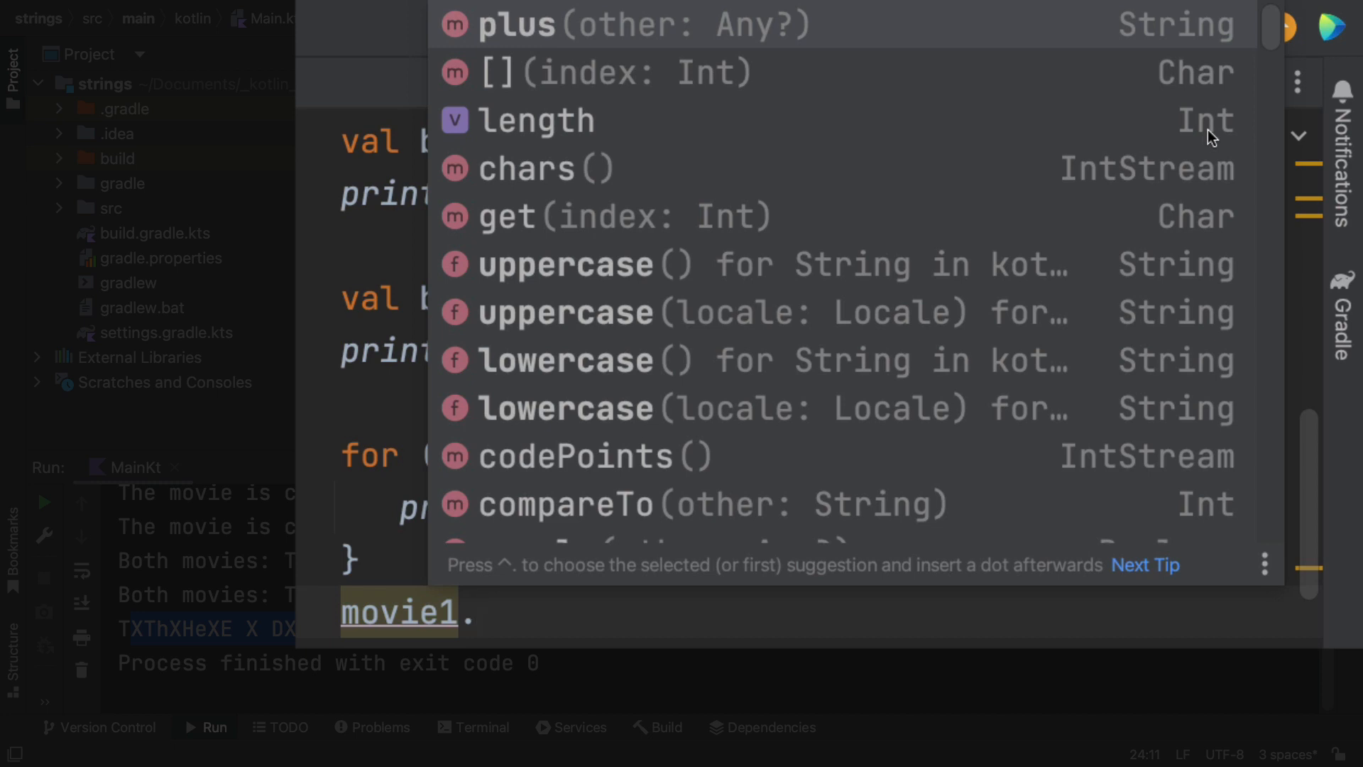
{"action": "mouse_move", "coordinate": [546, 188]}
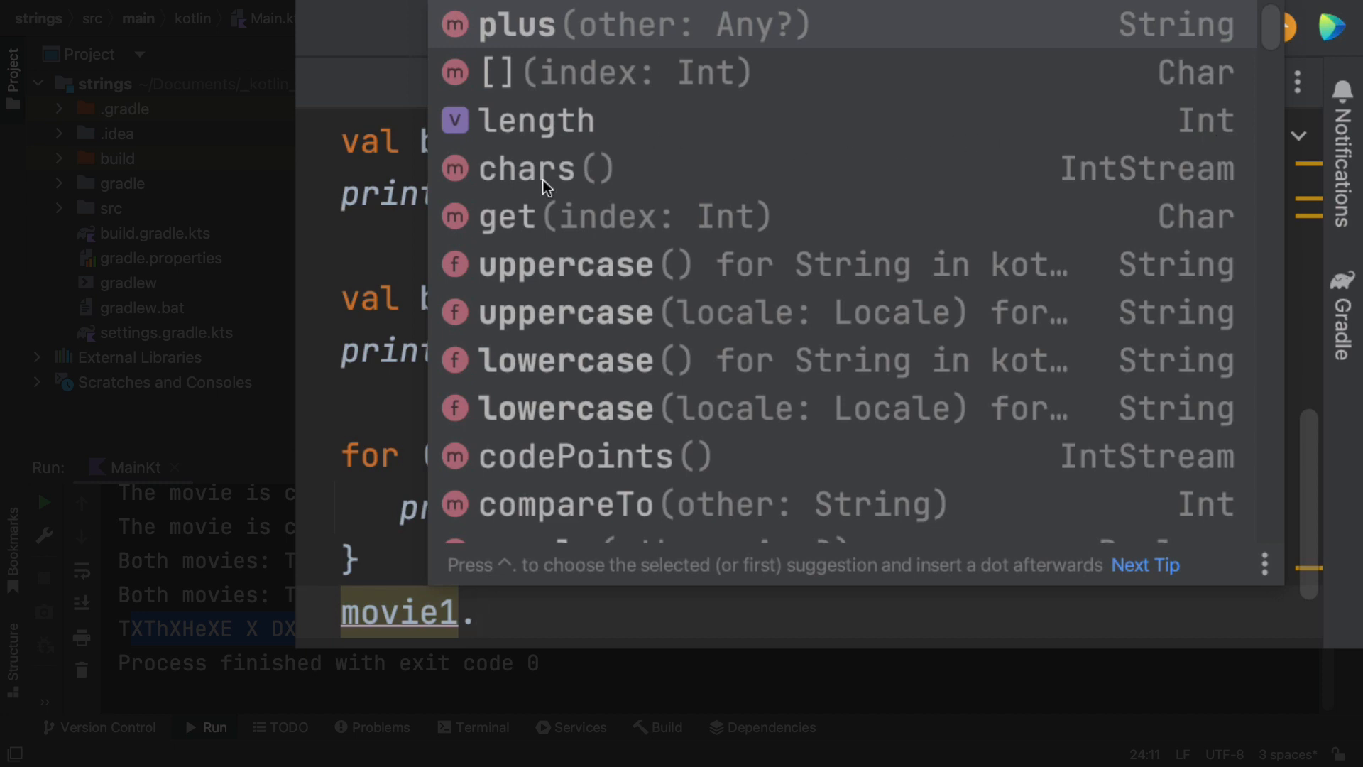
{"action": "mouse_move", "coordinate": [556, 189]}
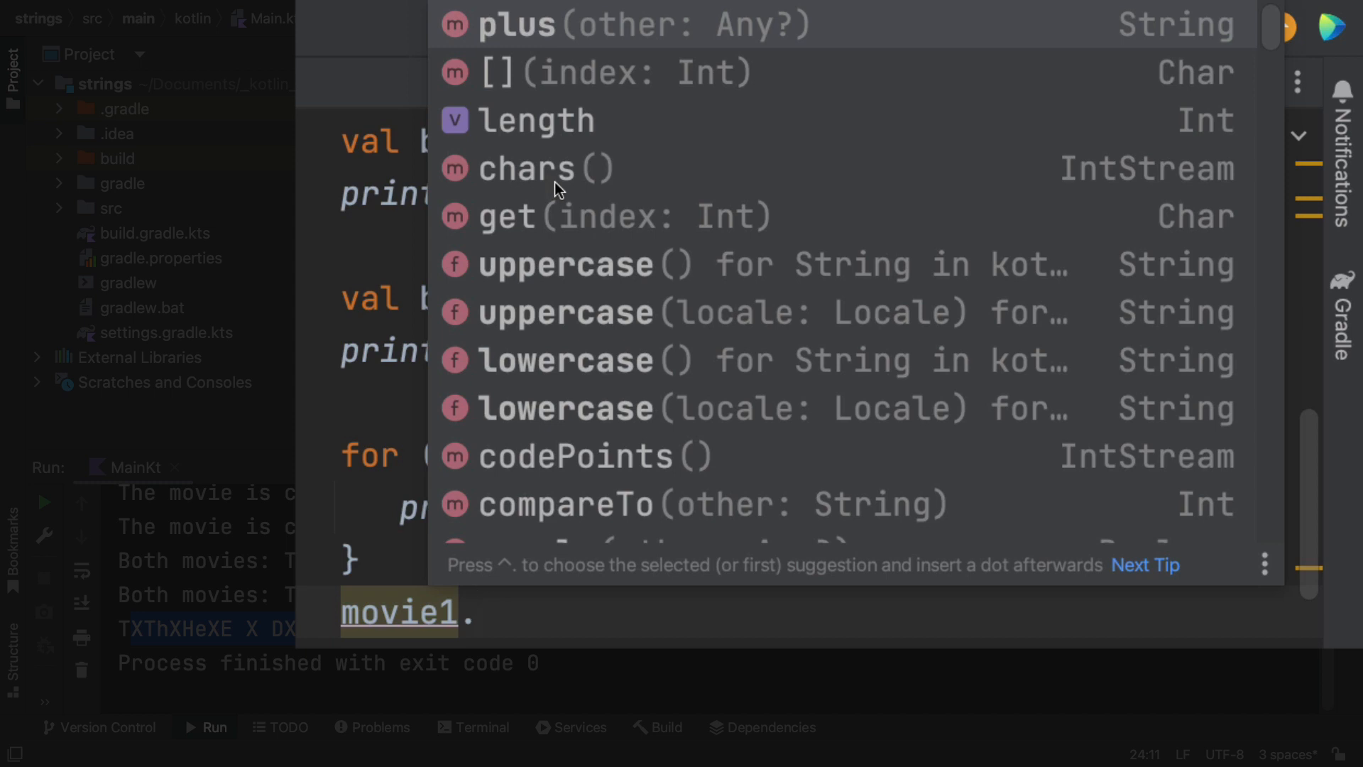
{"action": "mouse_move", "coordinate": [586, 421]}
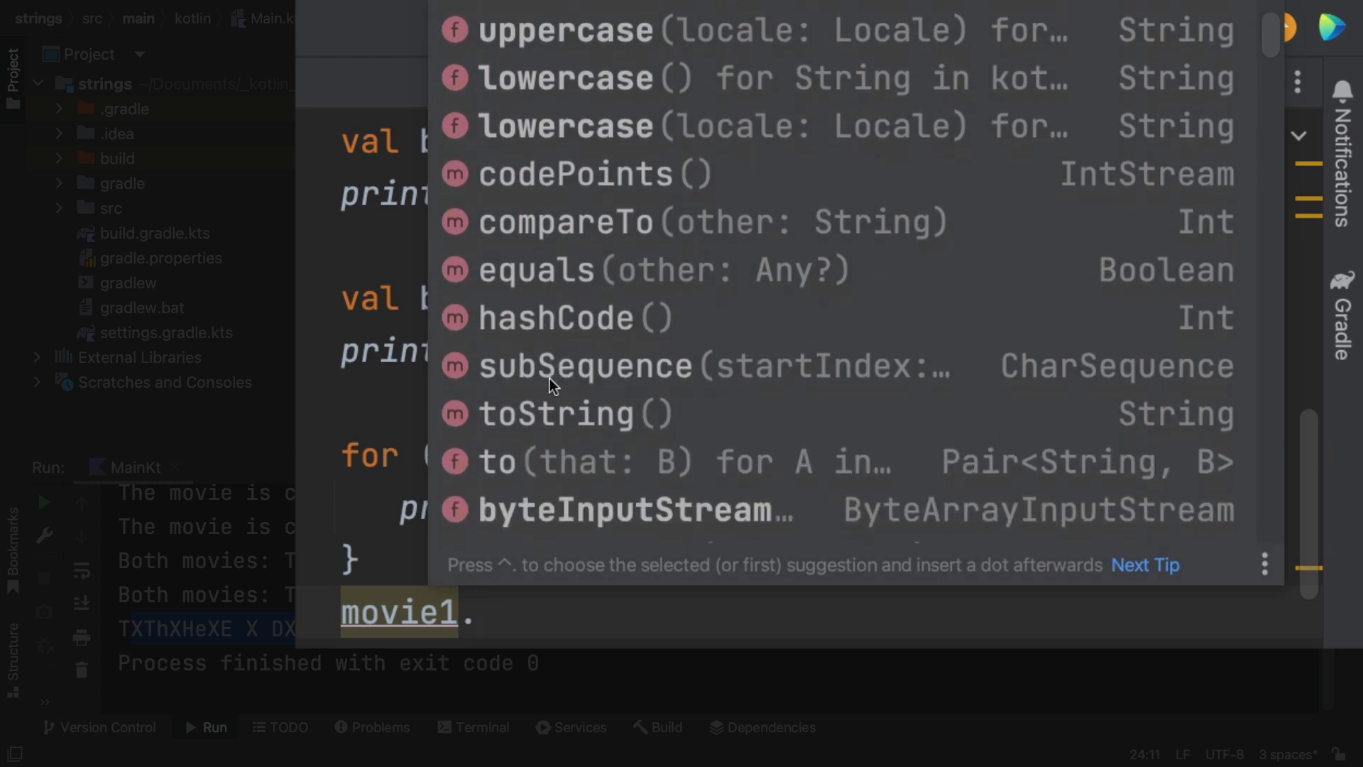
{"action": "scroll", "scroll_direction": "down", "scroll_amount": 3}
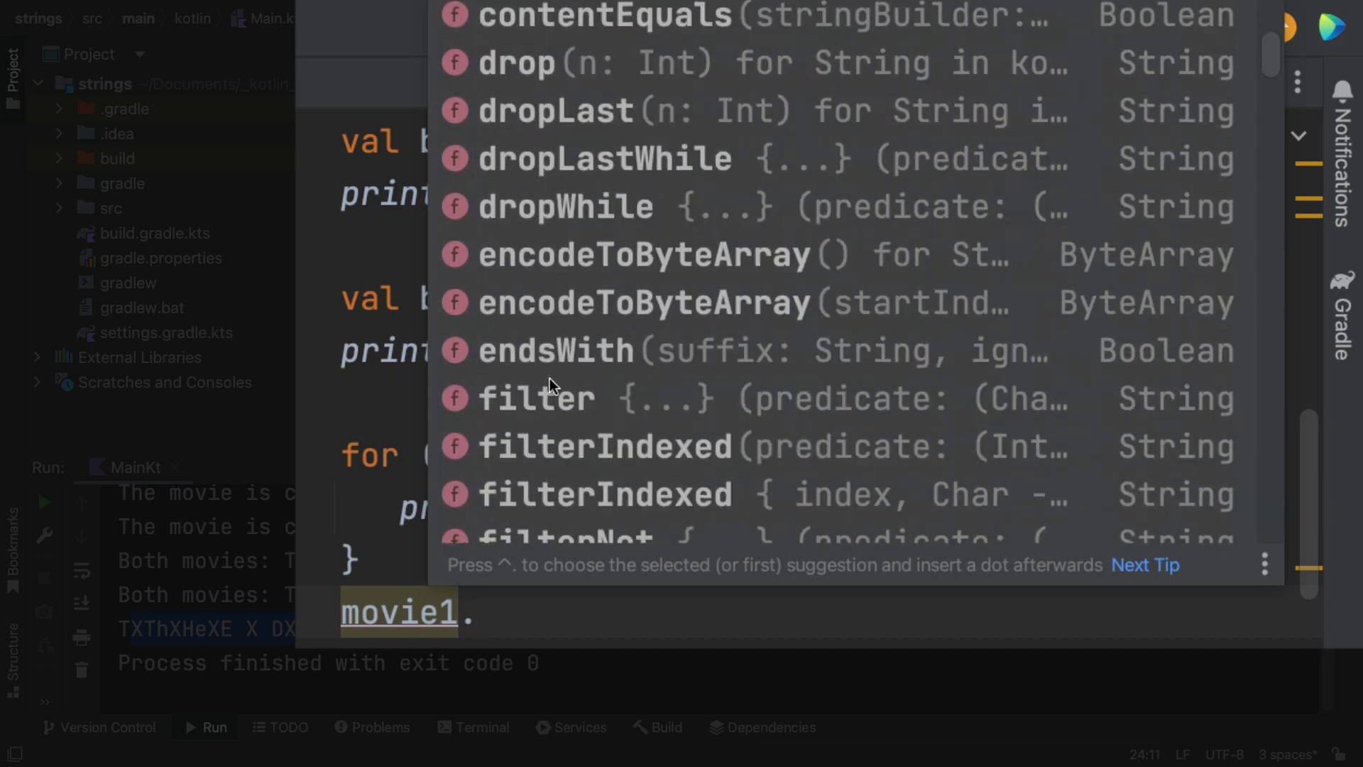
{"action": "scroll", "scroll_direction": "down", "scroll_amount": 3}
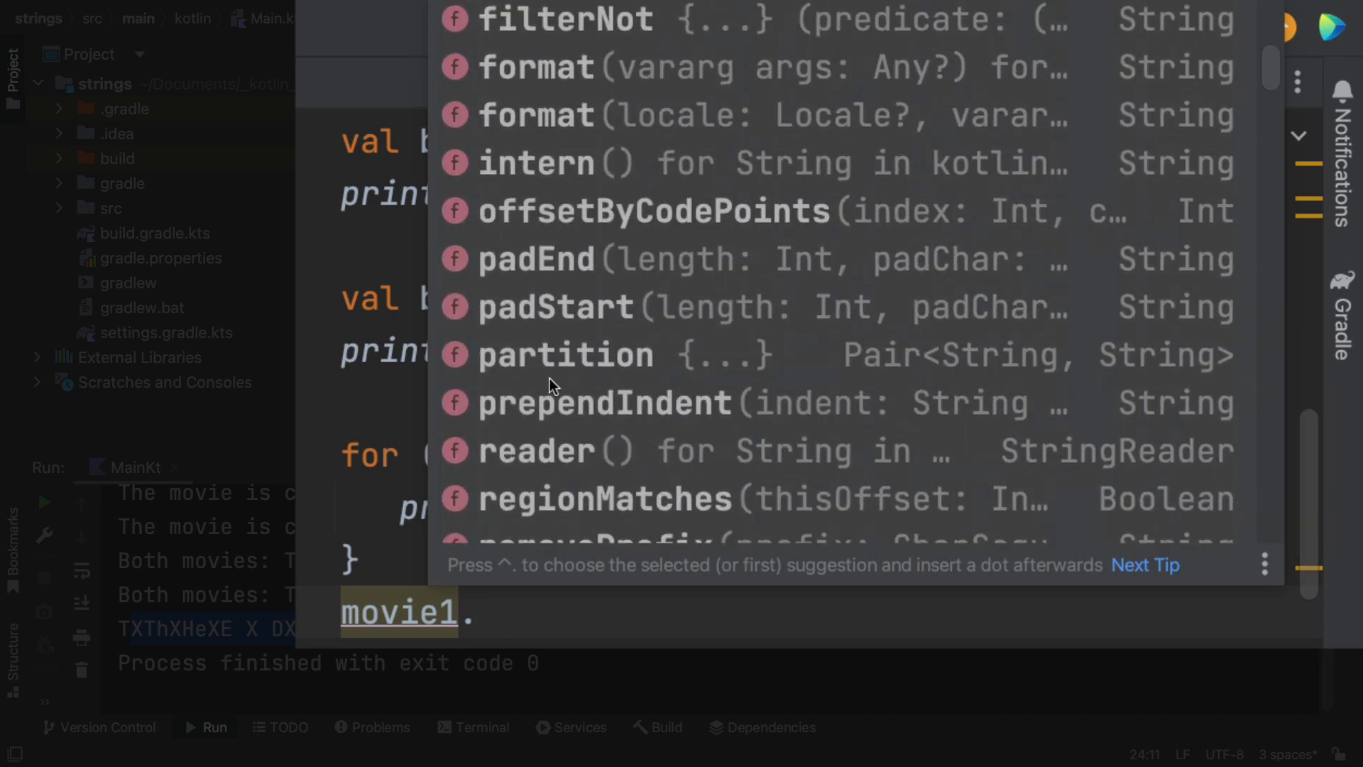
{"action": "scroll", "scroll_direction": "down", "scroll_amount": 3}
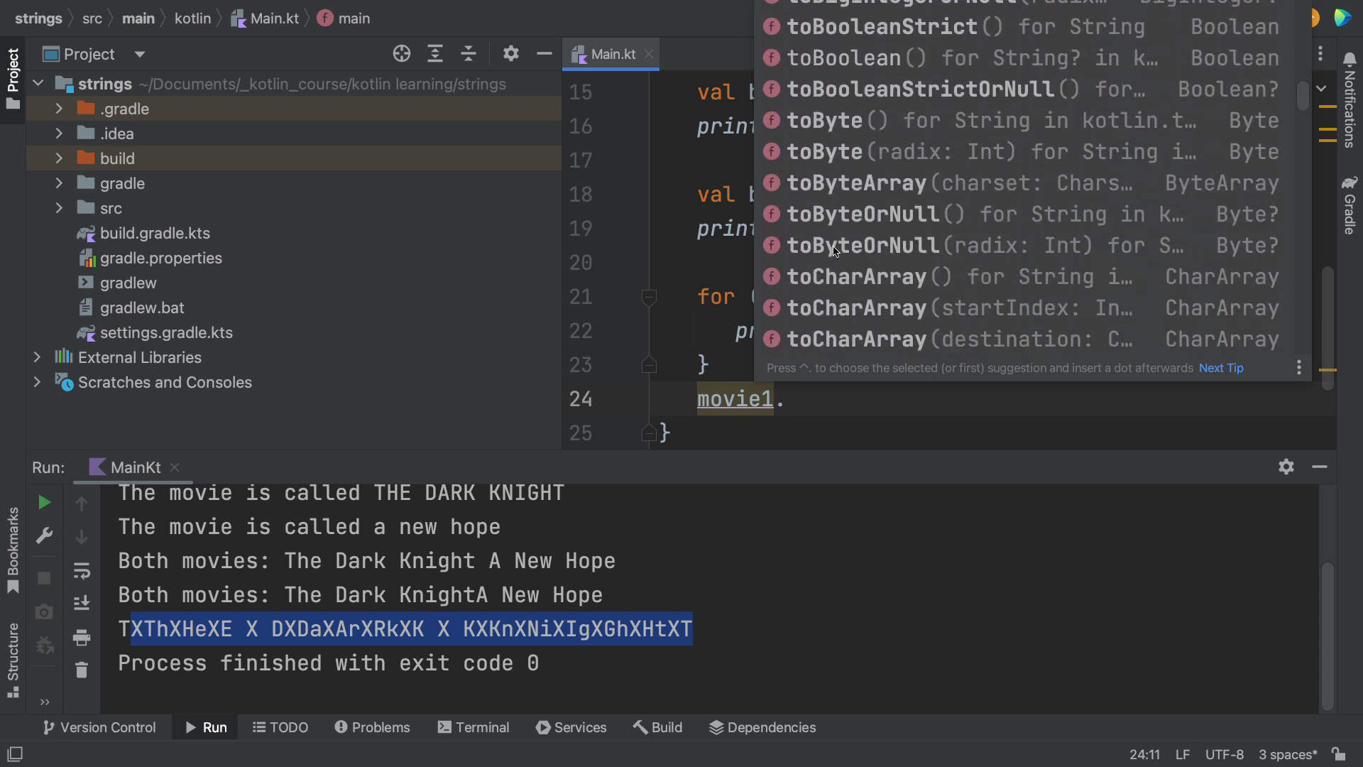
{"action": "scroll", "scroll_direction": "down", "scroll_amount": 3}
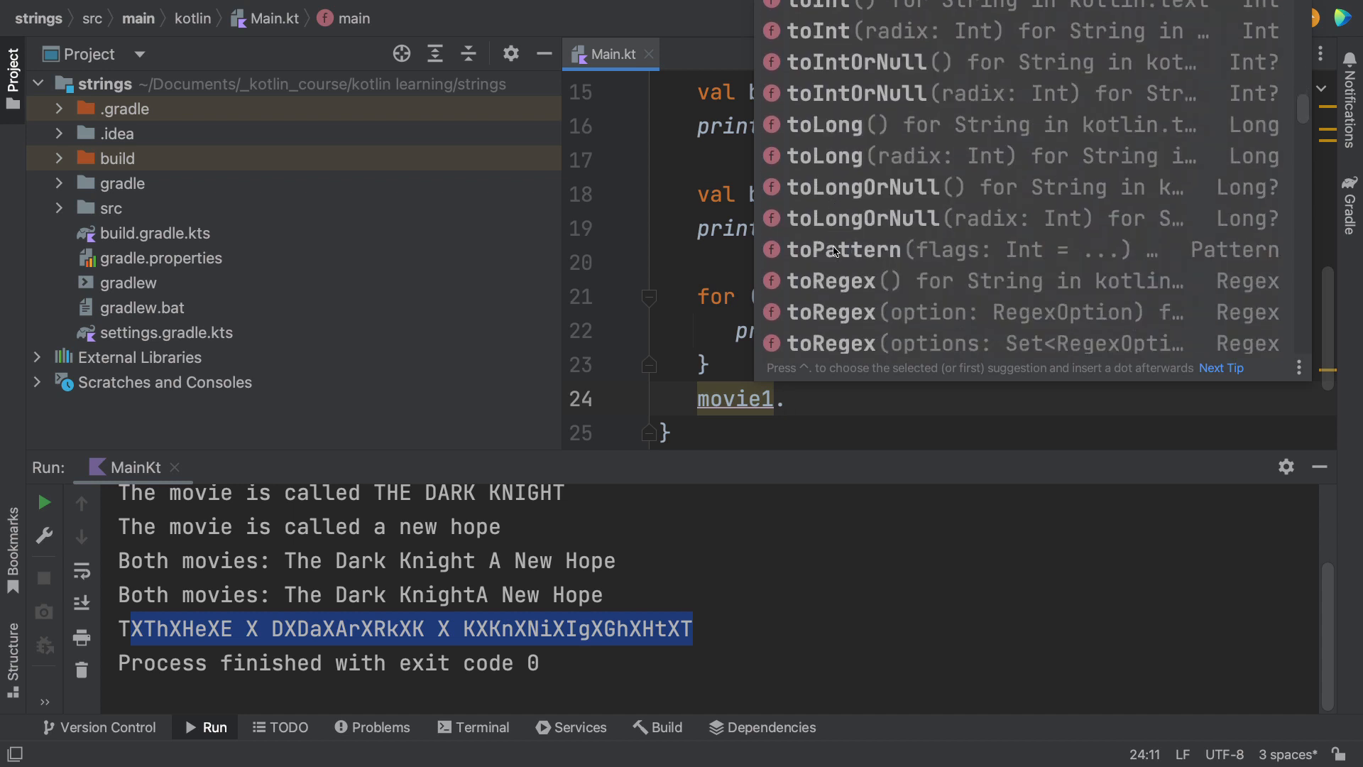